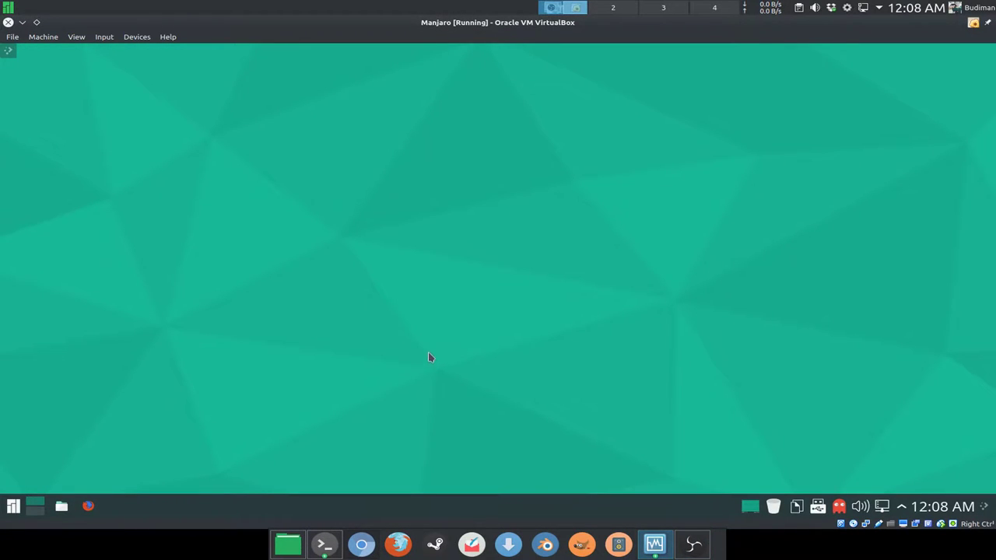
{"action": "mouse_move", "coordinate": [464, 341]}
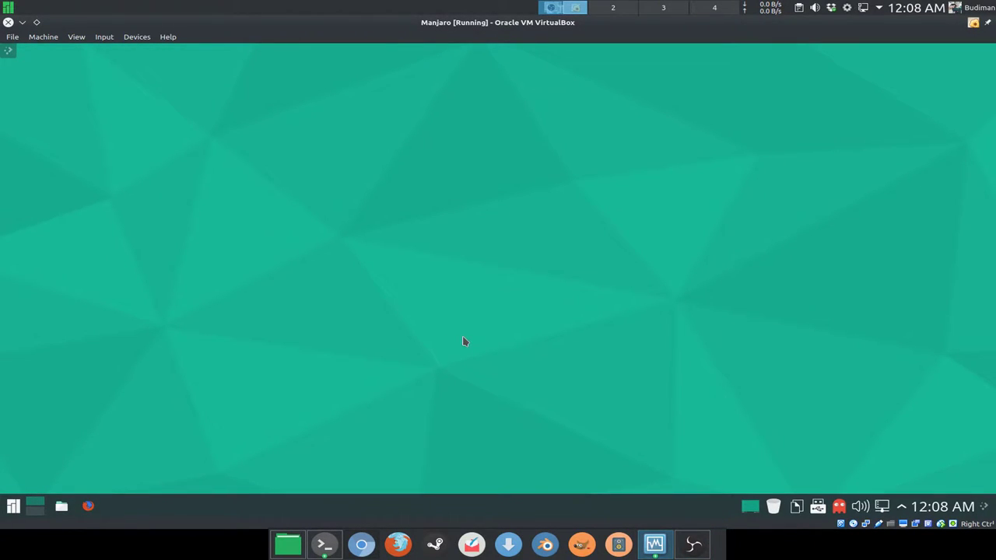
{"action": "mouse_move", "coordinate": [467, 342]}
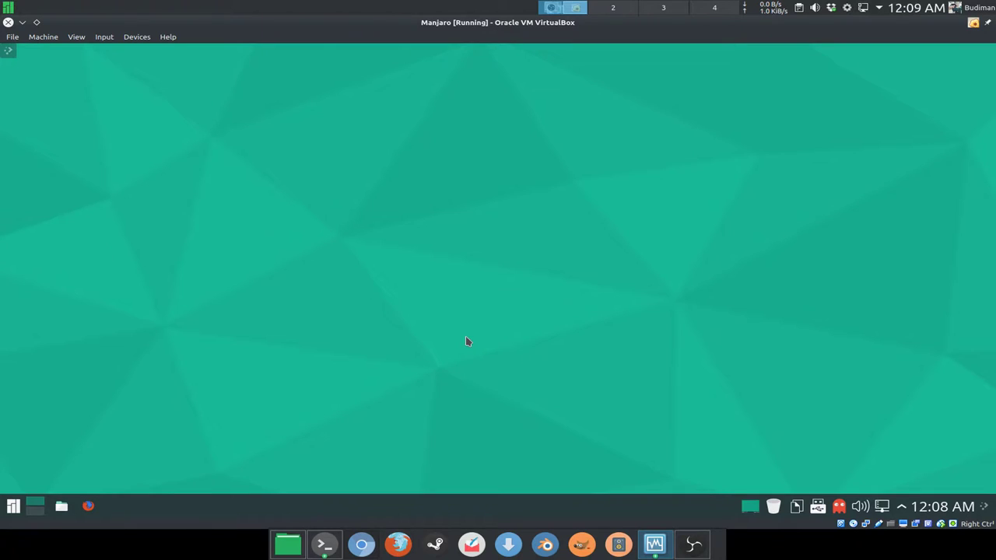
{"action": "mouse_move", "coordinate": [480, 333]}
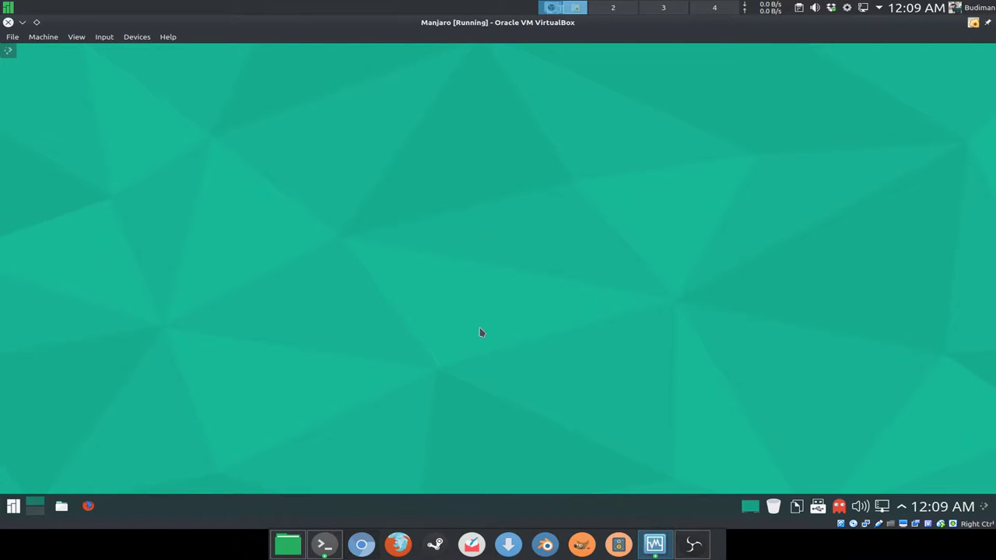
{"action": "mouse_move", "coordinate": [495, 325]}
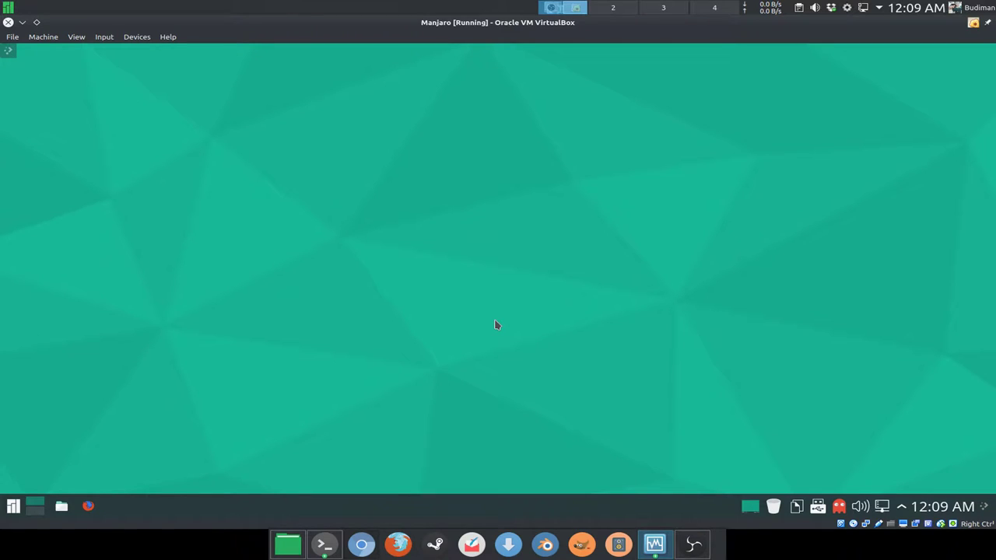
{"action": "mouse_move", "coordinate": [521, 317]}
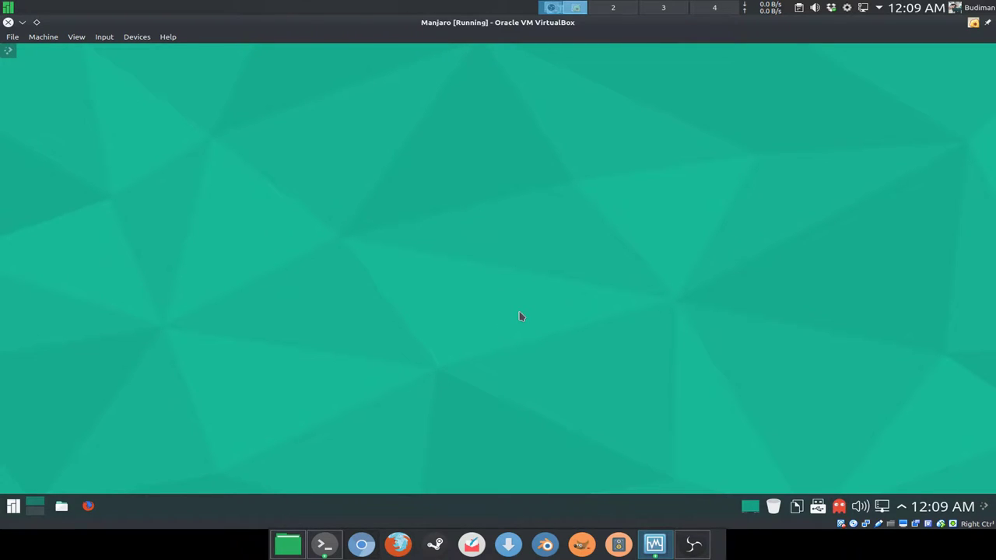
{"action": "mouse_move", "coordinate": [525, 313]}
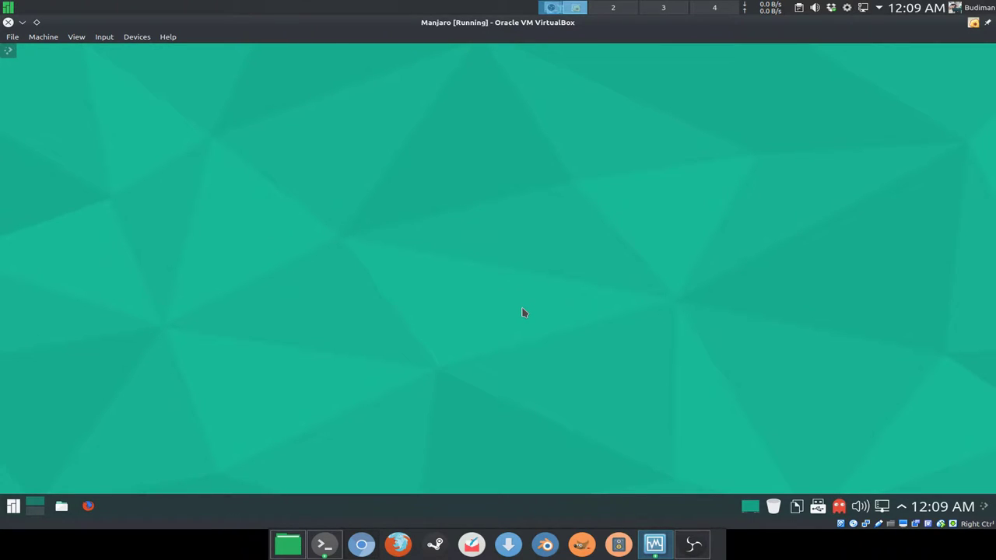
{"action": "mouse_move", "coordinate": [528, 309]}
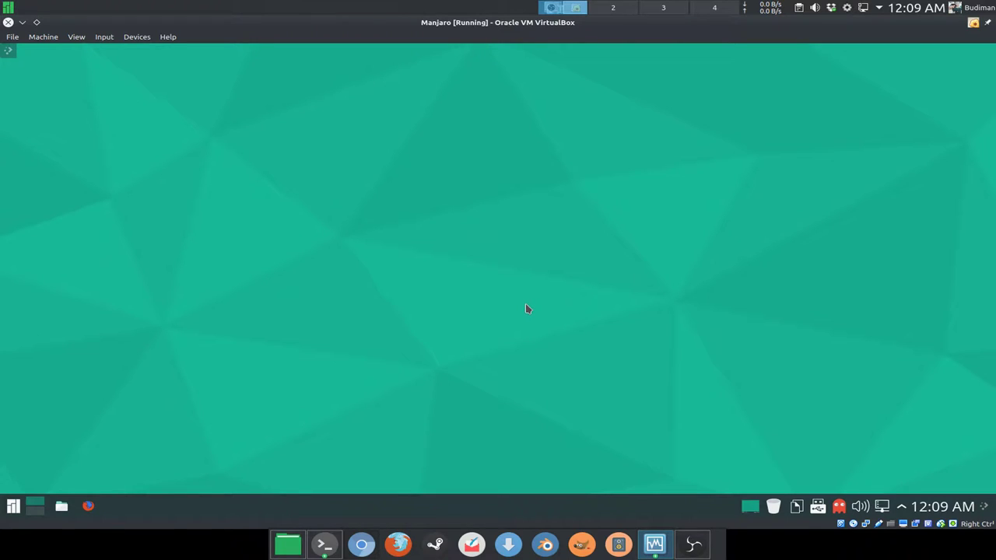
{"action": "mouse_move", "coordinate": [530, 306]}
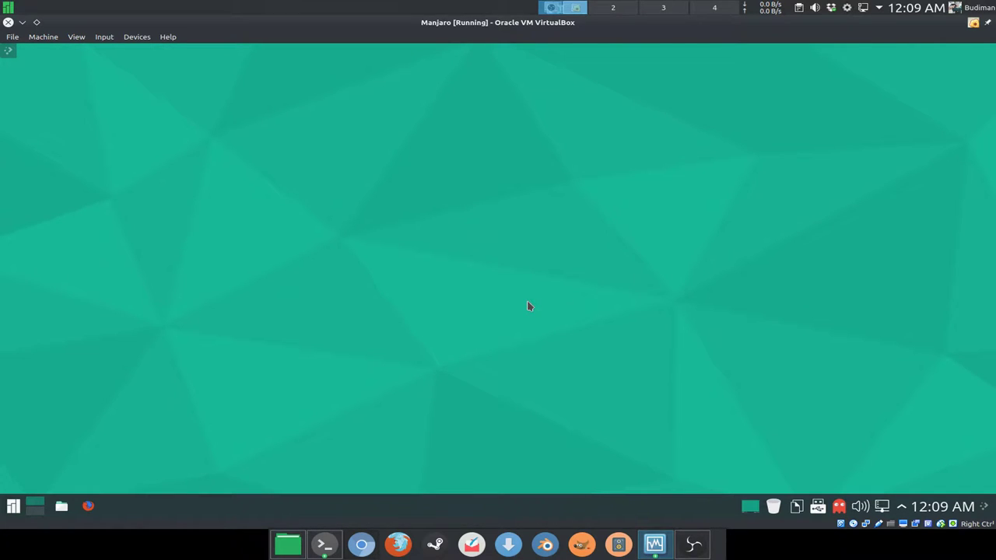
{"action": "mouse_move", "coordinate": [520, 311]}
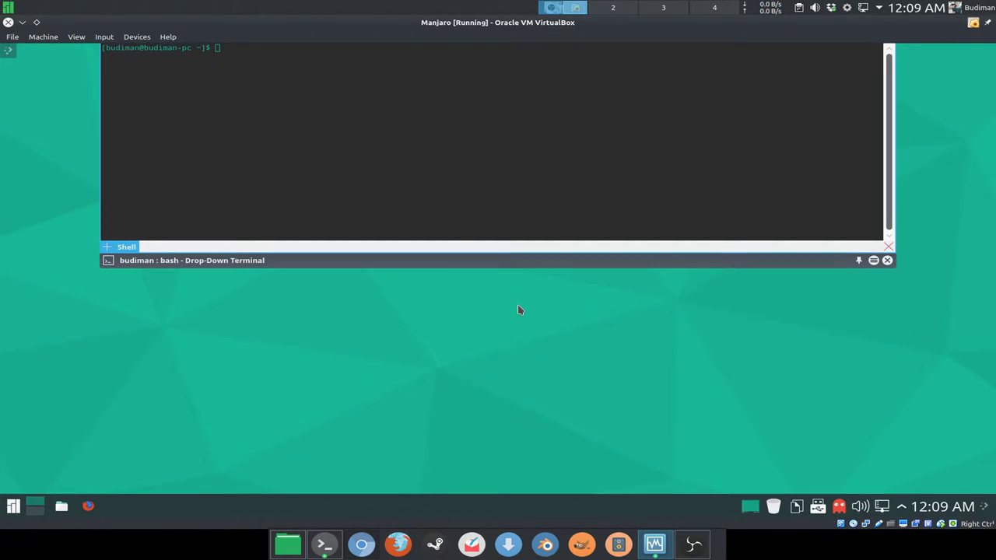
- Run sudo pacman -Syu and submit the administrator password to begin upgrading
{"action": "type", "text": "sudo"}
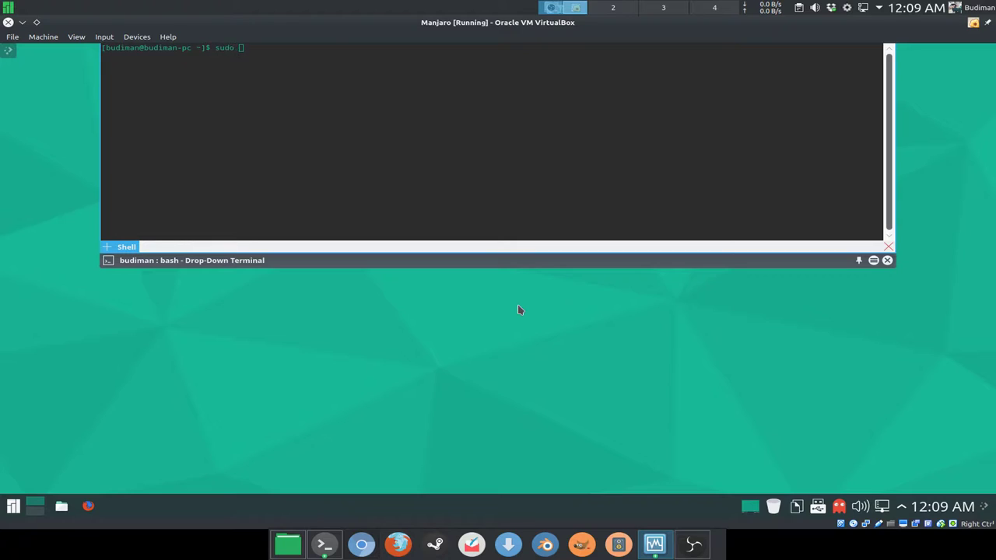
{"action": "type", "text": "pacman"}
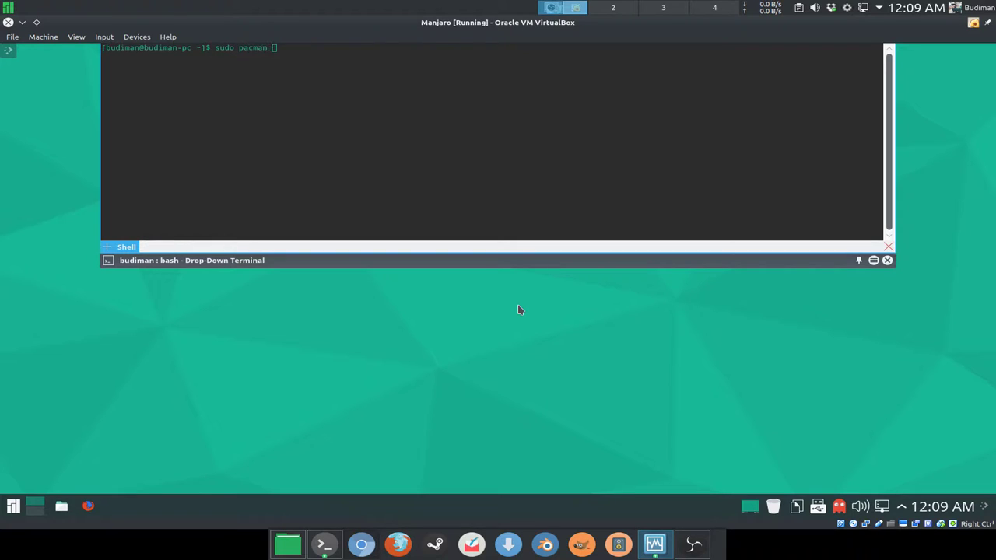
{"action": "type", "text": "-Syu"}
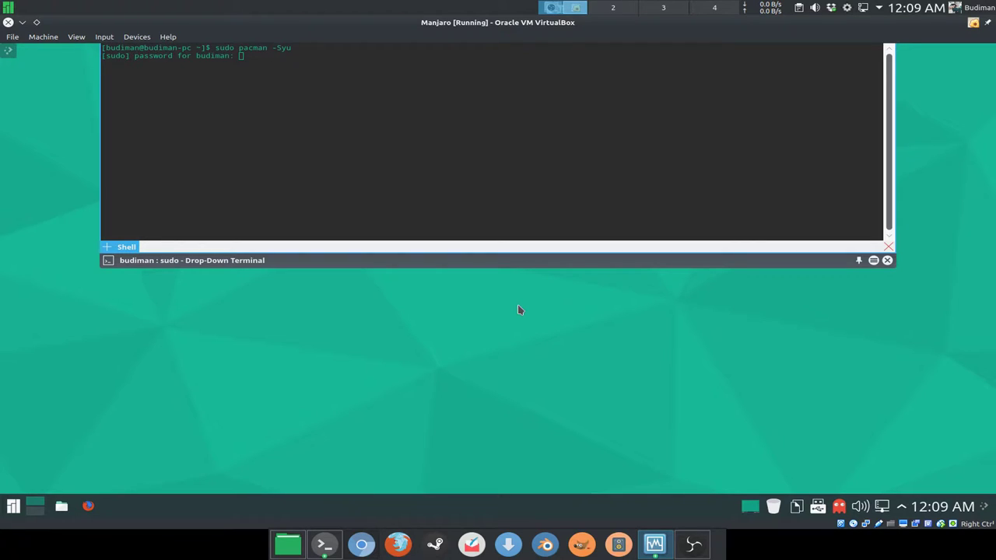
{"action": "key", "text": "Return"}
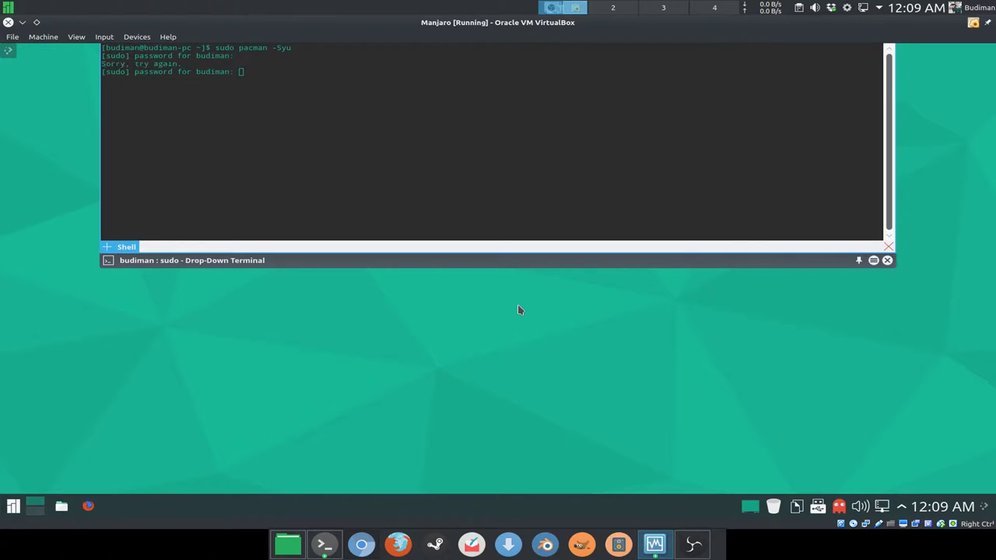
{"action": "key", "text": "Return"}
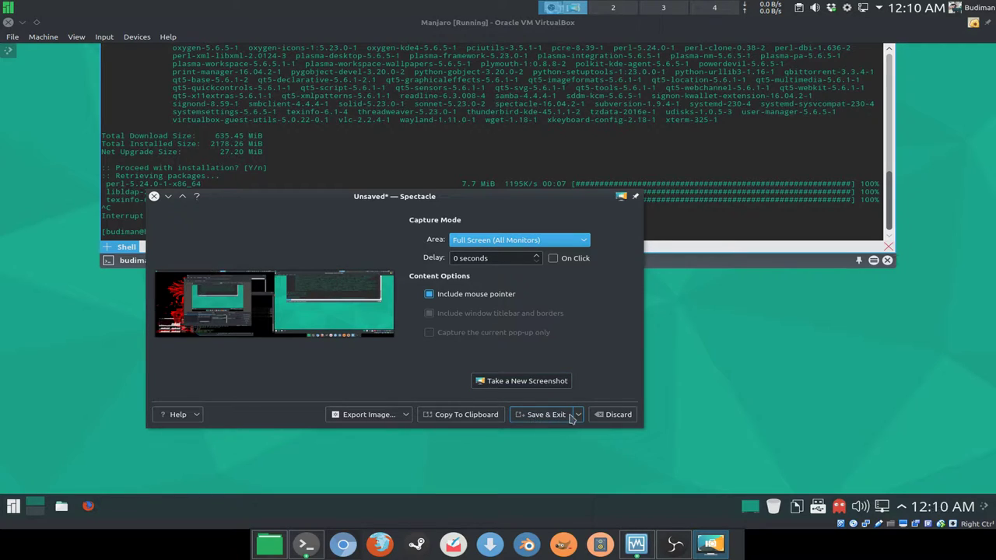
- Save the screenshot via Save As into the Desktop folder, then exit Spectacle
{"action": "left_click", "coordinate": [577, 415]}
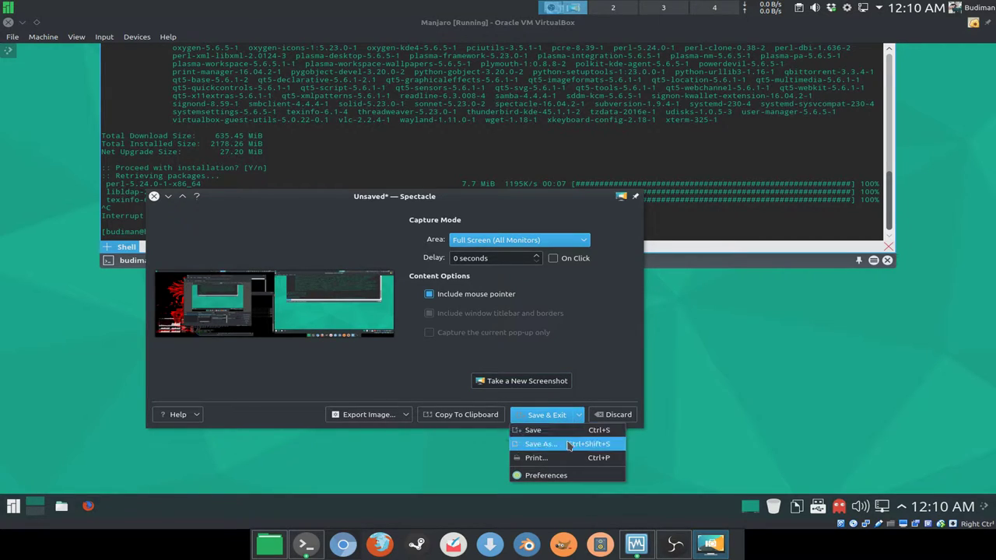
{"action": "left_click", "coordinate": [540, 444]}
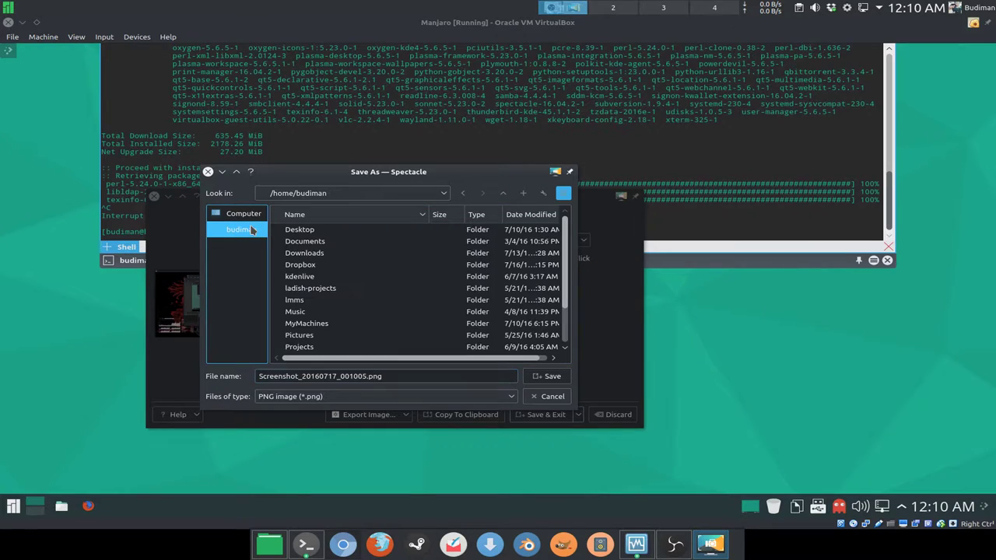
{"action": "double_click", "coordinate": [299, 228]}
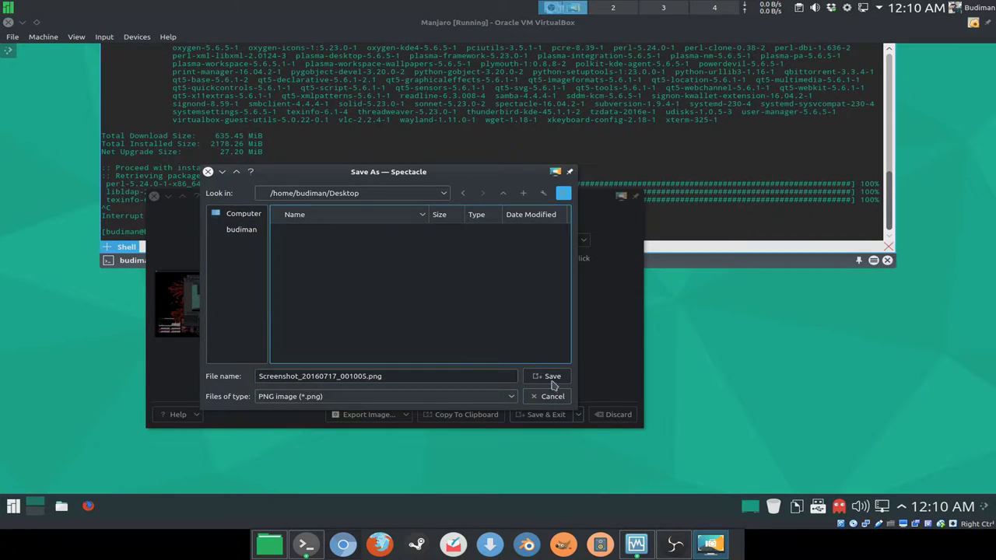
{"action": "left_click", "coordinate": [551, 375]}
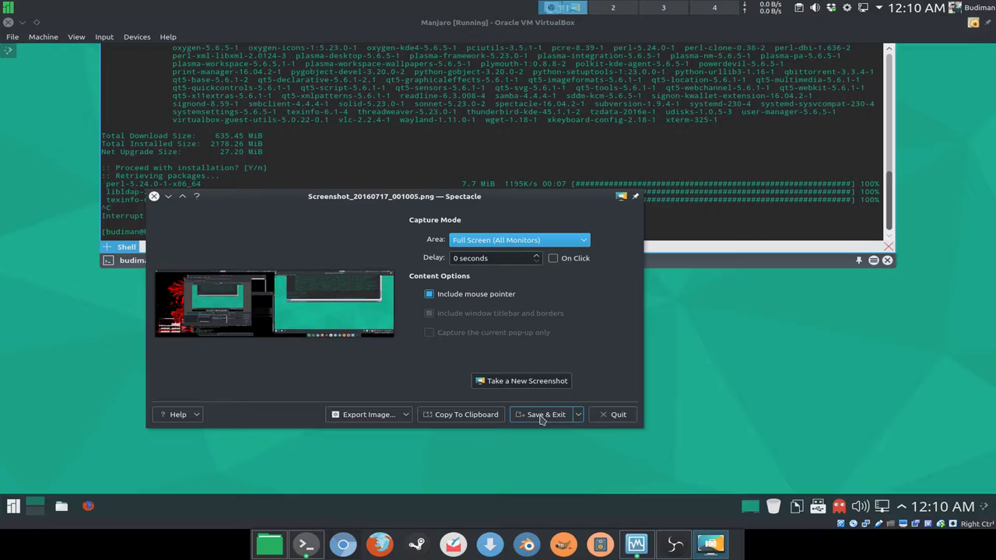
{"action": "left_click", "coordinate": [543, 414]}
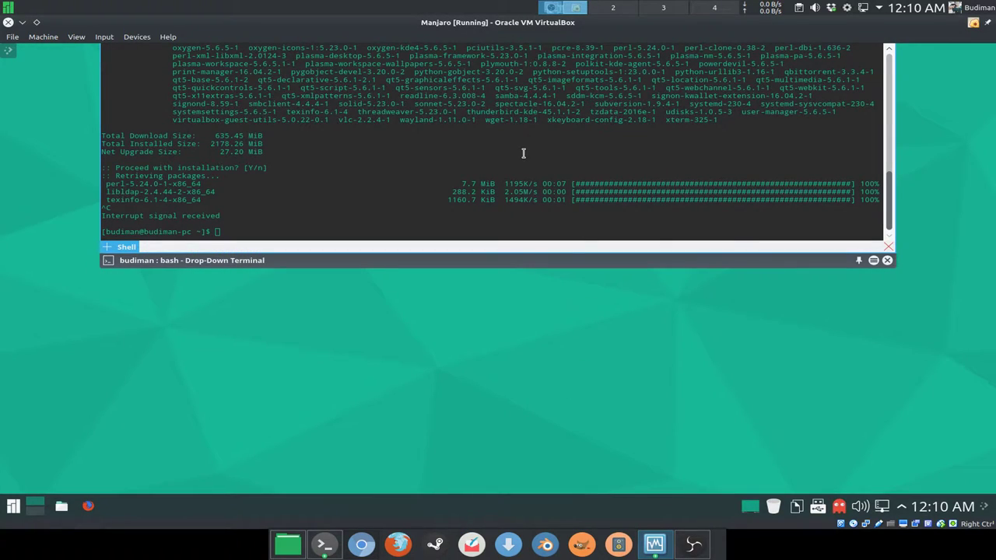
- Enter sudo nano /etc/pacman.conf to edit the pacman configuration as root
{"action": "type", "text": "sudo"}
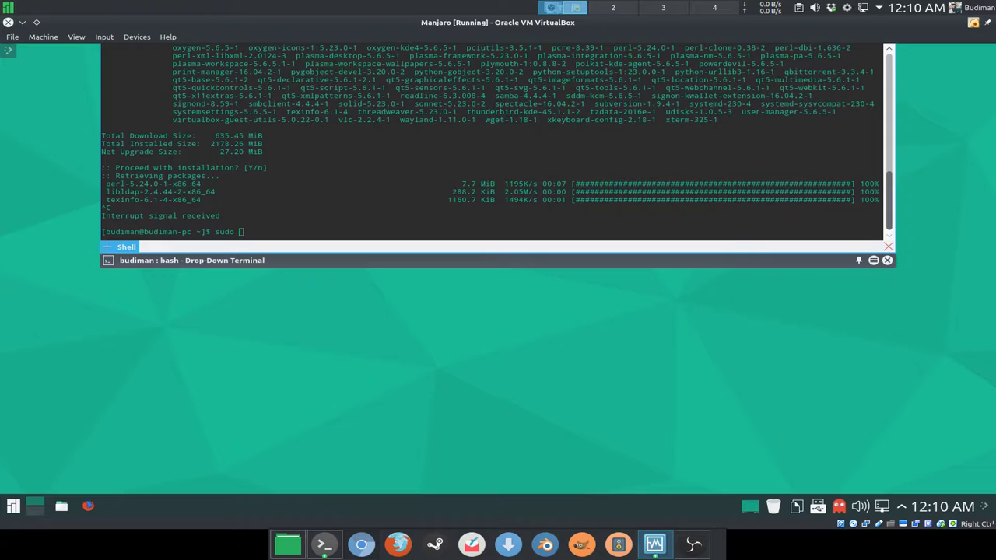
{"action": "type", "text": "na"}
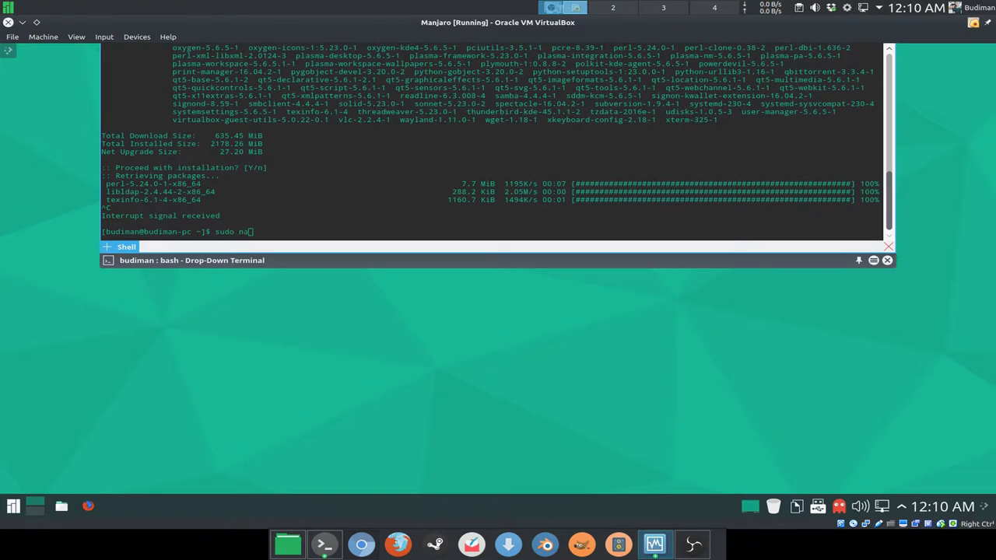
{"action": "type", "text": "no"}
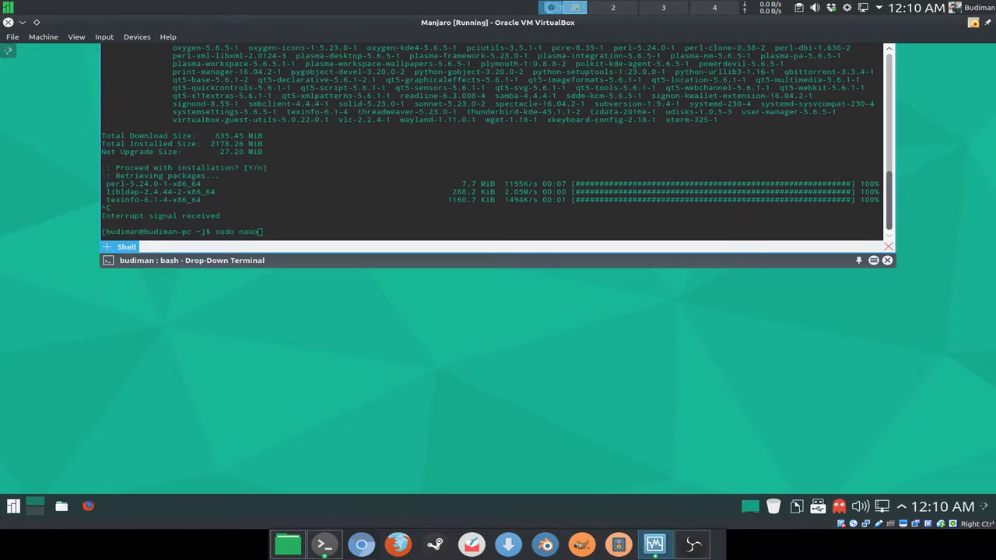
{"action": "type", "text": "/et"}
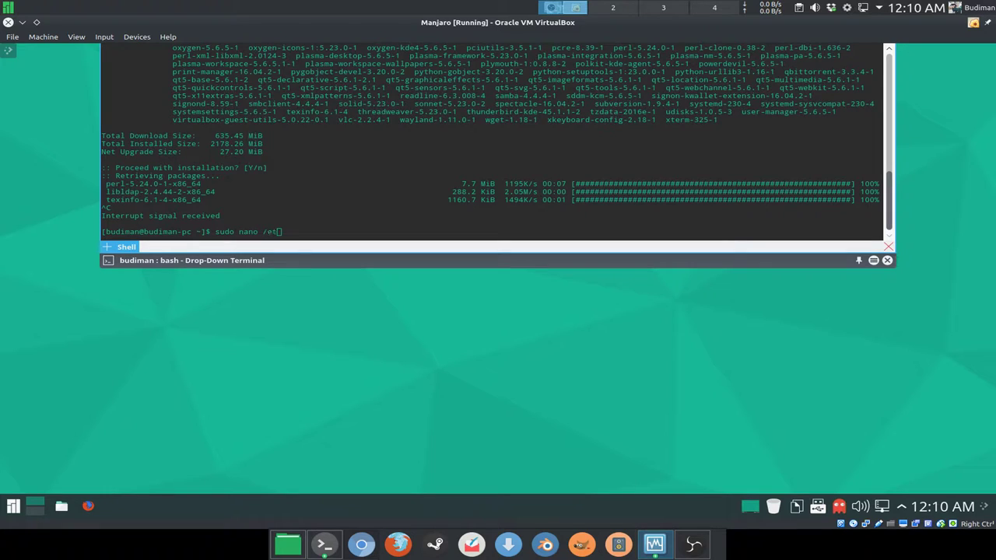
{"action": "type", "text": "/pa"}
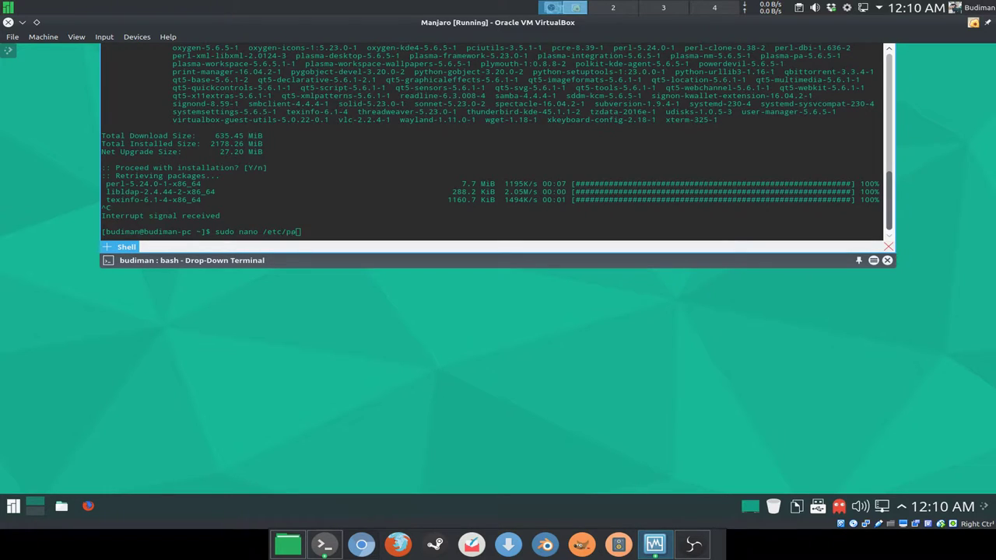
{"action": "type", "text": "cman"}
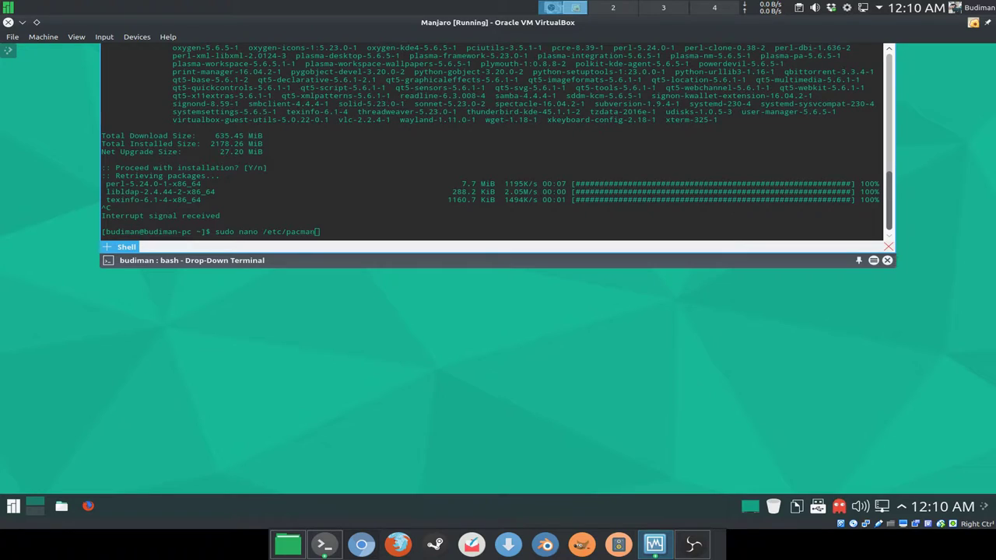
{"action": "type", "text": ".conf"}
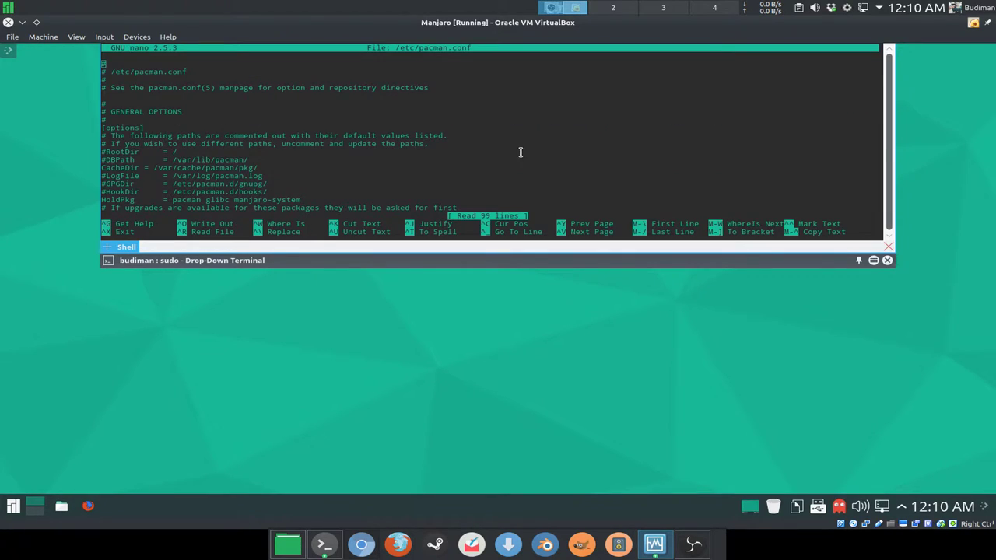
{"action": "mouse_move", "coordinate": [528, 145]}
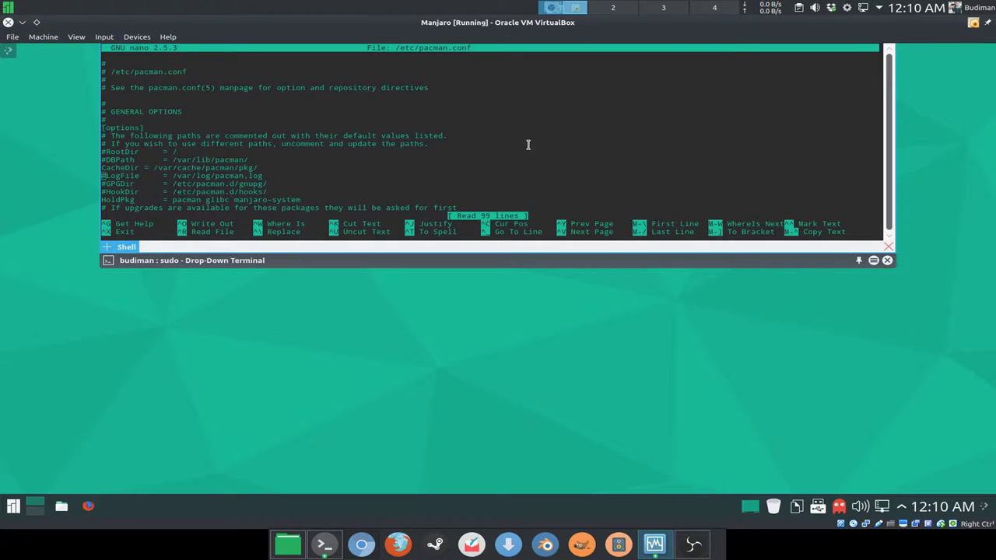
- Scroll down through pacman.conf to the Misc options section
{"action": "scroll", "scroll_direction": "down", "scroll_amount": 3}
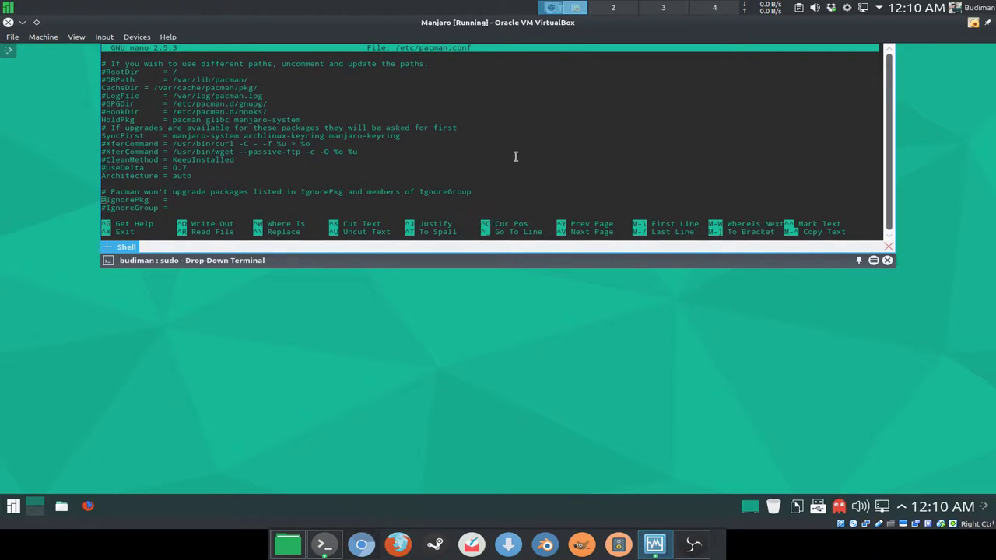
{"action": "scroll", "scroll_direction": "down", "scroll_amount": 3}
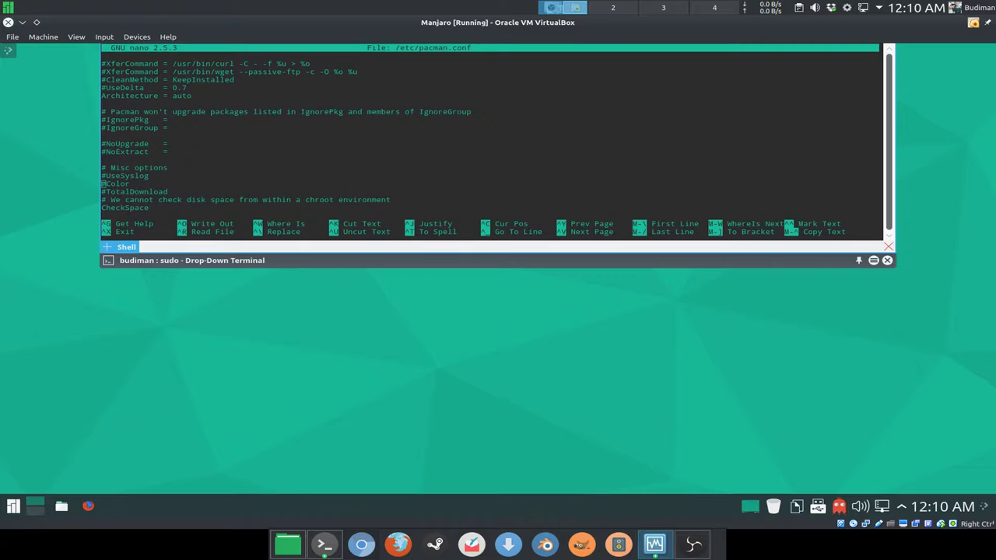
{"action": "scroll", "scroll_direction": "down", "scroll_amount": 3}
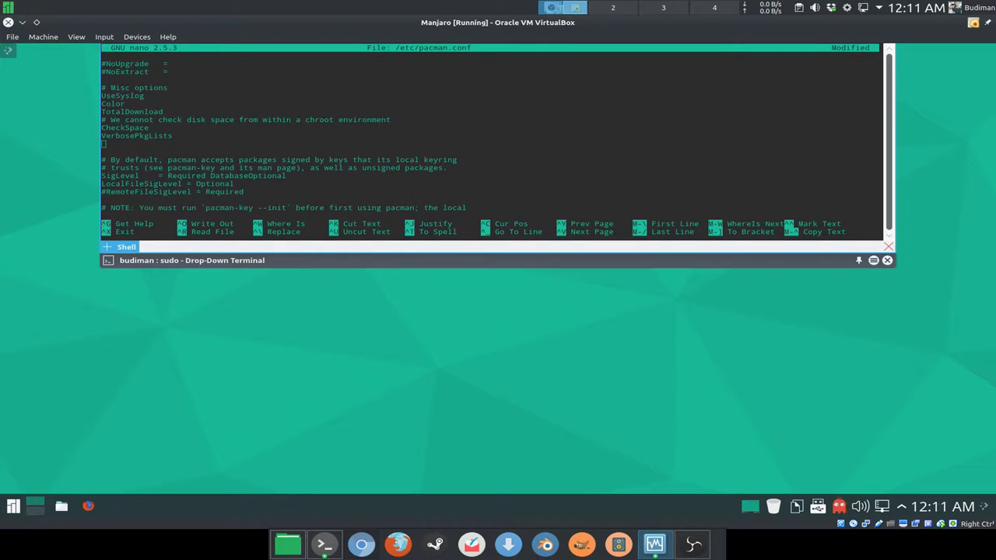
- Add an ILoveCandy line, then save pacman.conf and exit nano with Ctrl+X
{"action": "type", "text": "ILoc"}
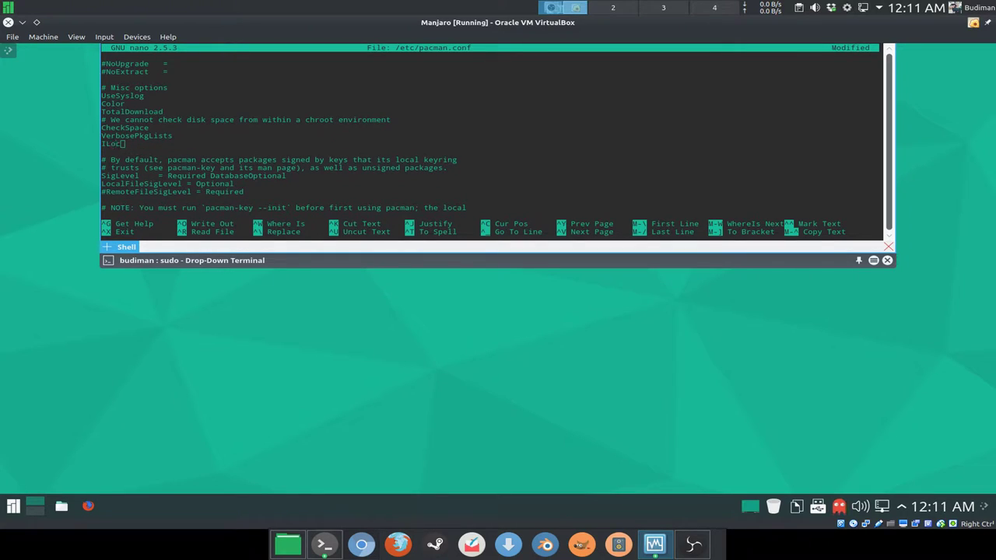
{"action": "type", "text": "ve"}
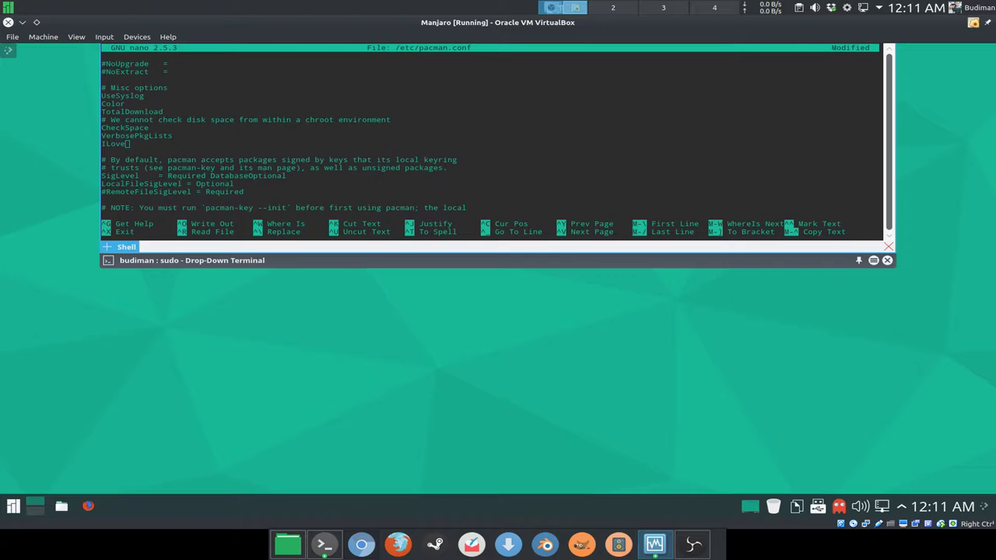
{"action": "type", "text": "Candy"}
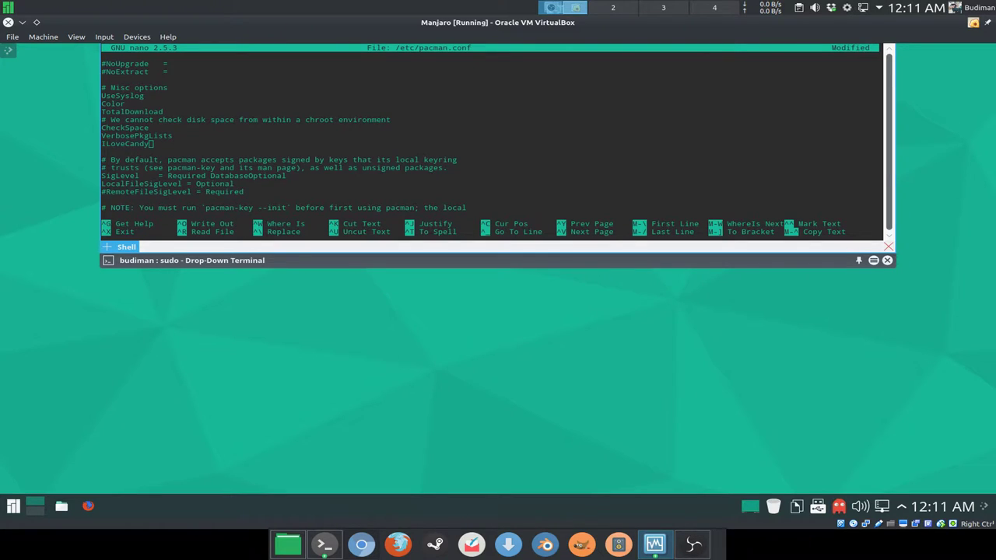
{"action": "key", "text": "ctrl+x"}
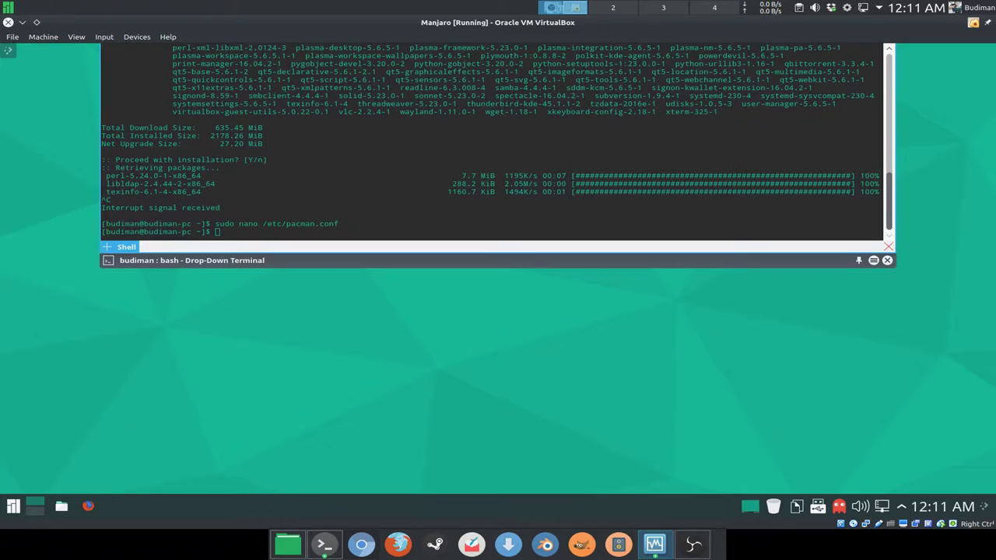
- Rerun sudo pacman -Syu to see the upgrade with the new settings
{"action": "type", "text": "sudo pacman"}
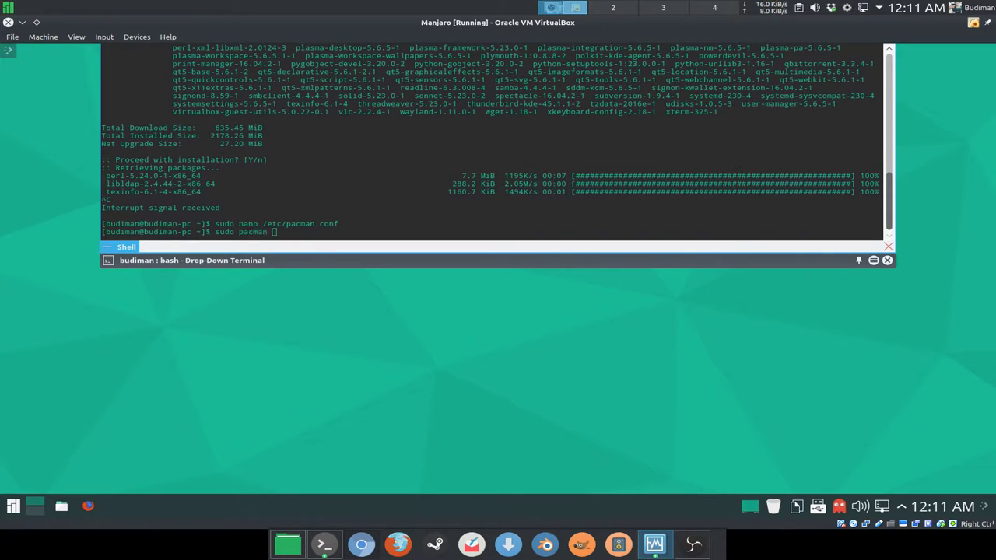
{"action": "type", "text": "-Syu"}
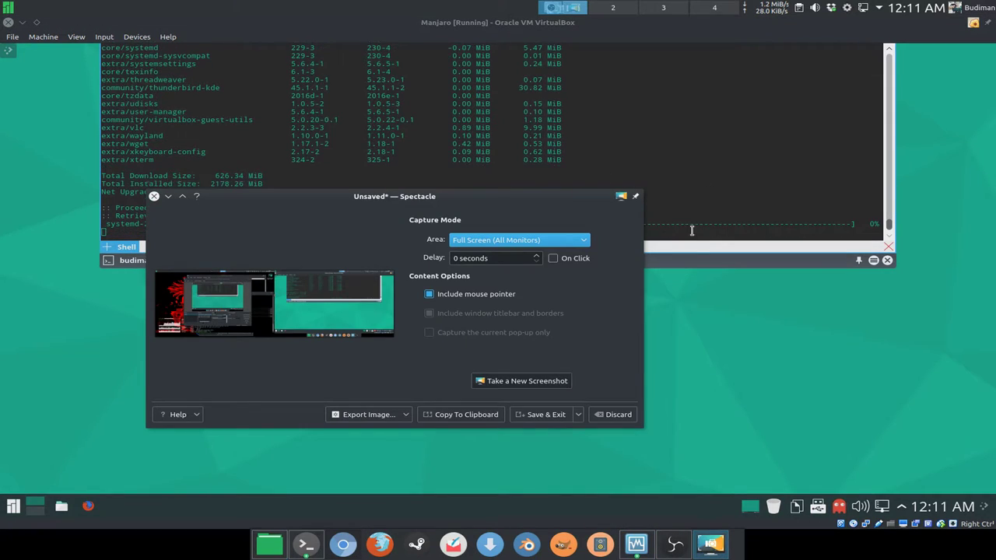
- Save the second screenshot to Desktop via Save As, declining to replace the existing file
{"action": "left_click", "coordinate": [578, 414]}
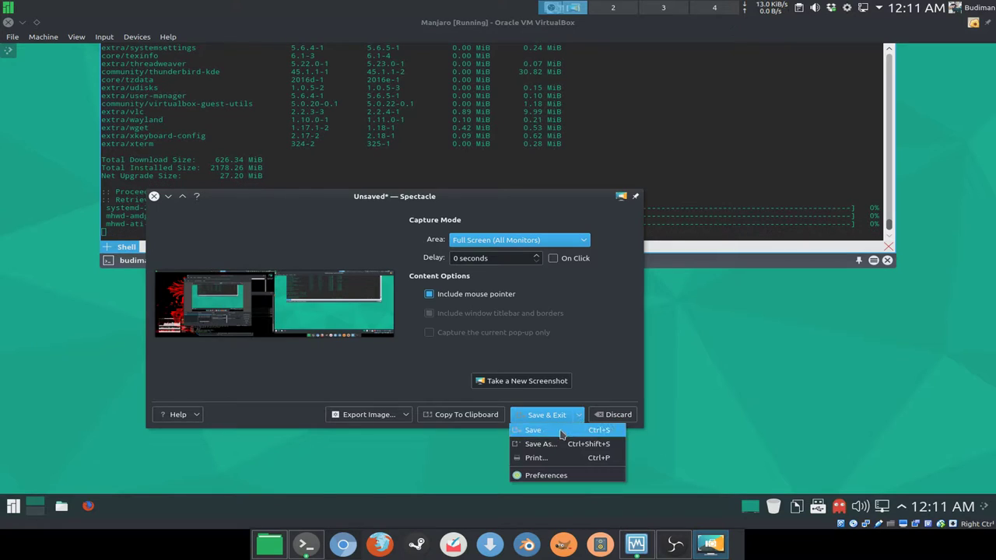
{"action": "left_click", "coordinate": [540, 444]}
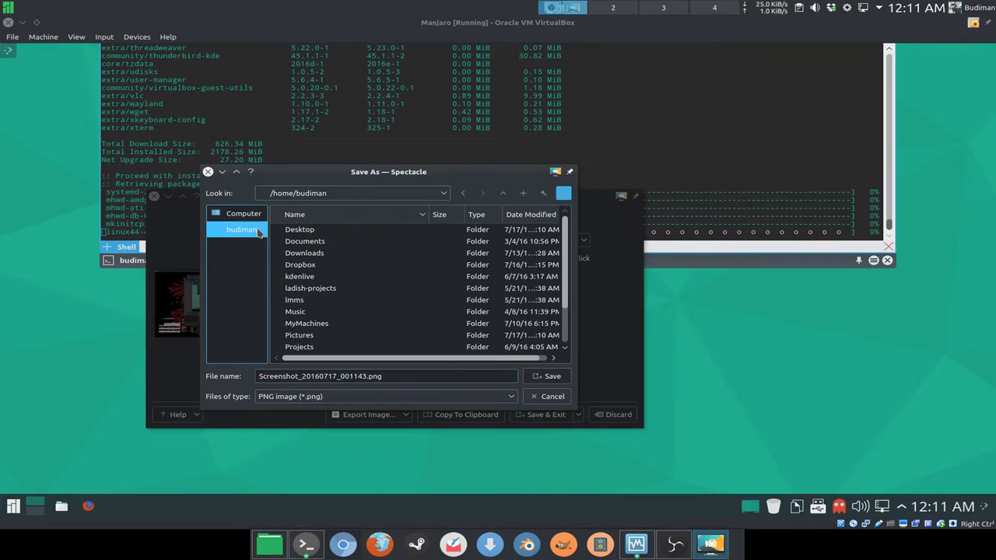
{"action": "left_click", "coordinate": [552, 376]}
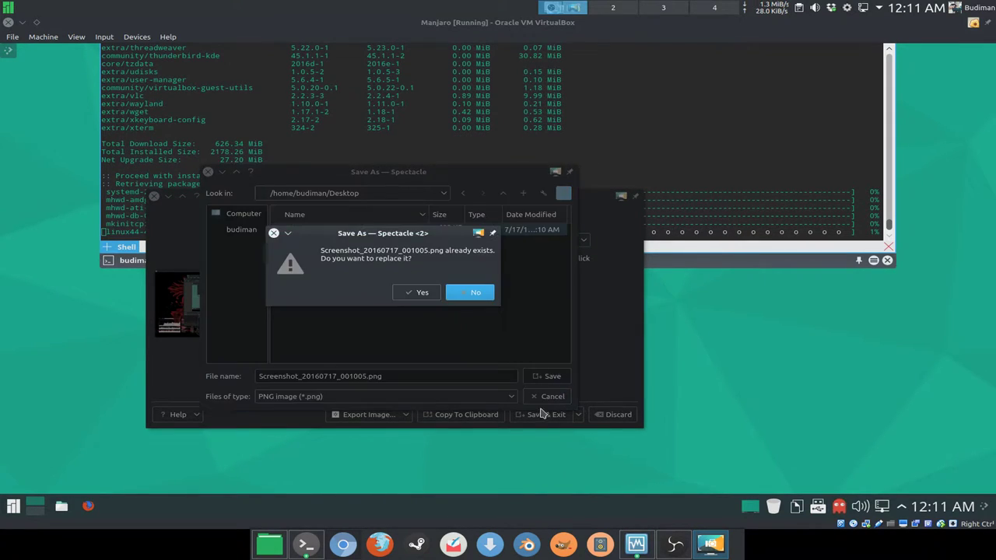
{"action": "left_click", "coordinate": [475, 291]}
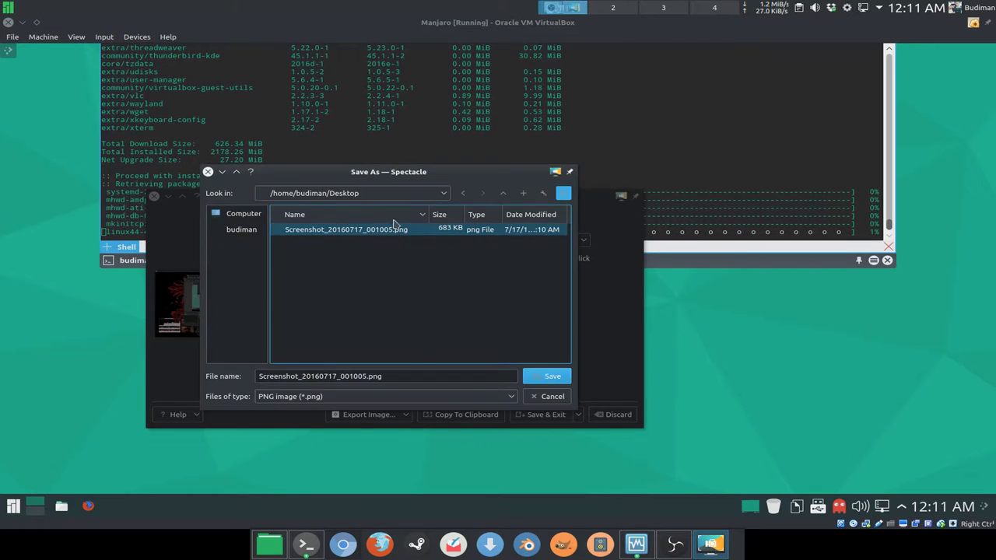
{"action": "left_click", "coordinate": [364, 375]}
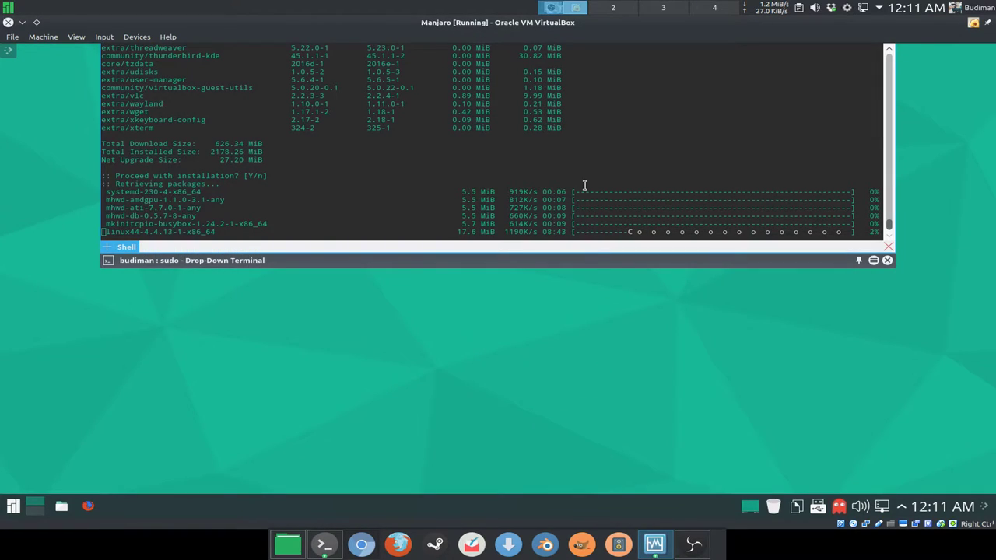
- Open the first Desktop screenshot in the image viewer
{"action": "key", "text": "ctrl+c"}
{"action": "type", "text": "sf"}
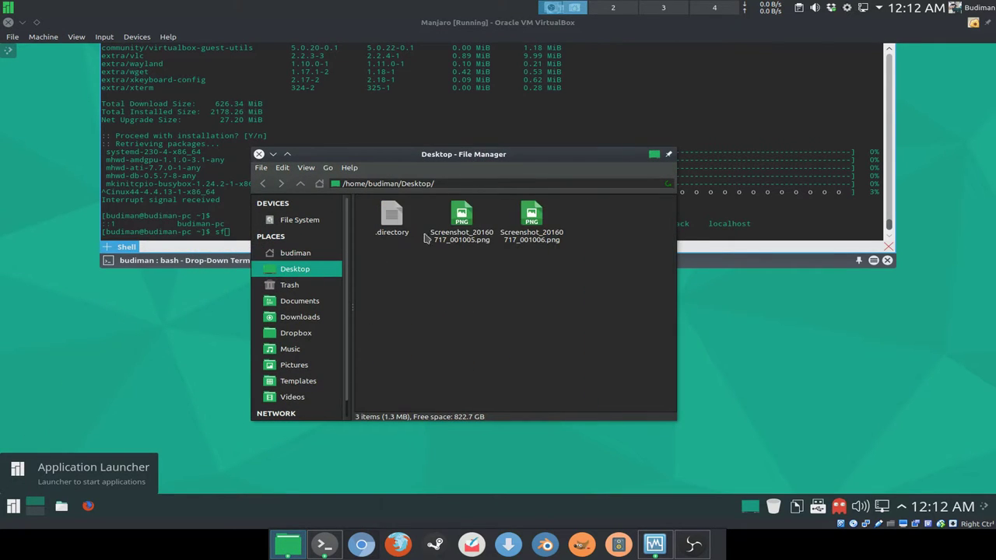
{"action": "right_click", "coordinate": [460, 218]}
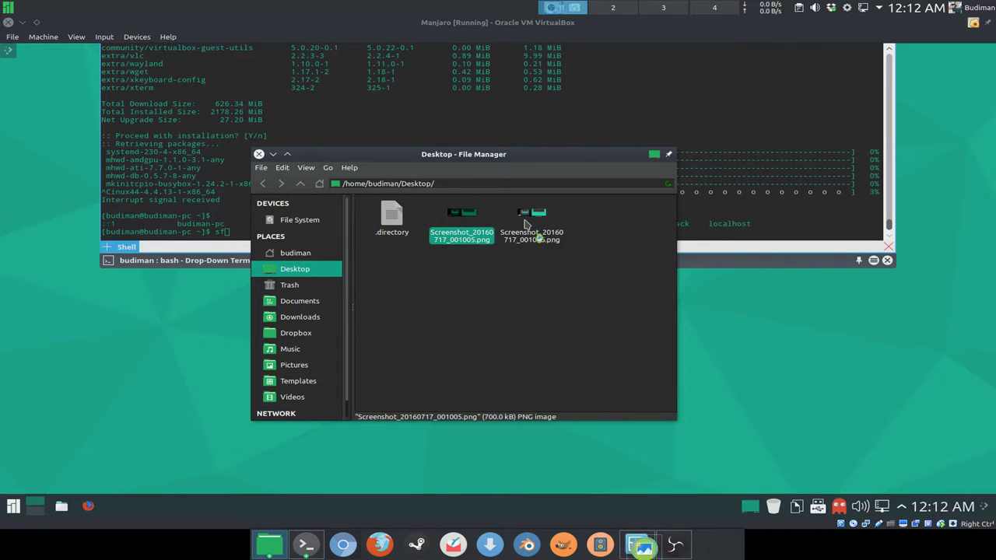
{"action": "double_click", "coordinate": [461, 216]}
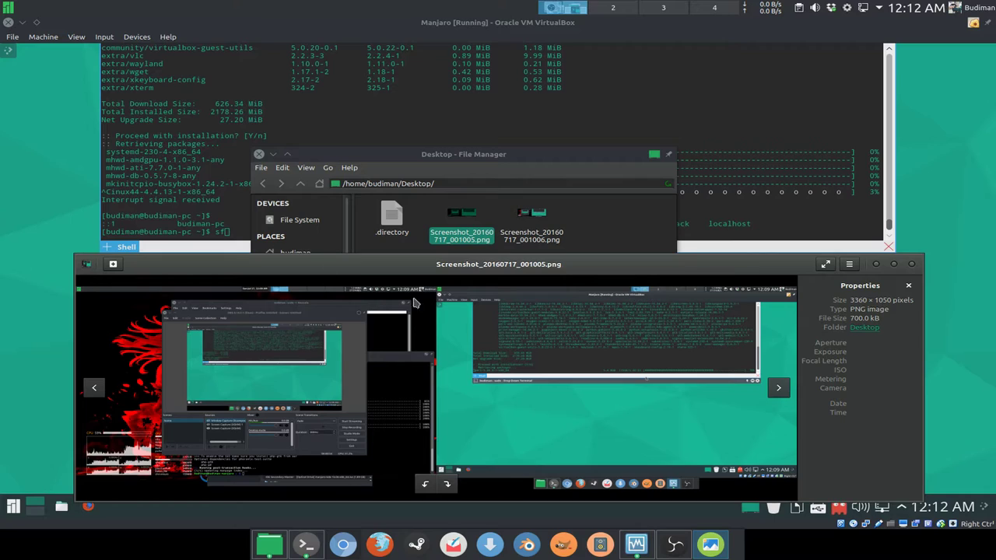
- Open the second screenshot with Open With "Image Viewer"
{"action": "left_click", "coordinate": [530, 221]}
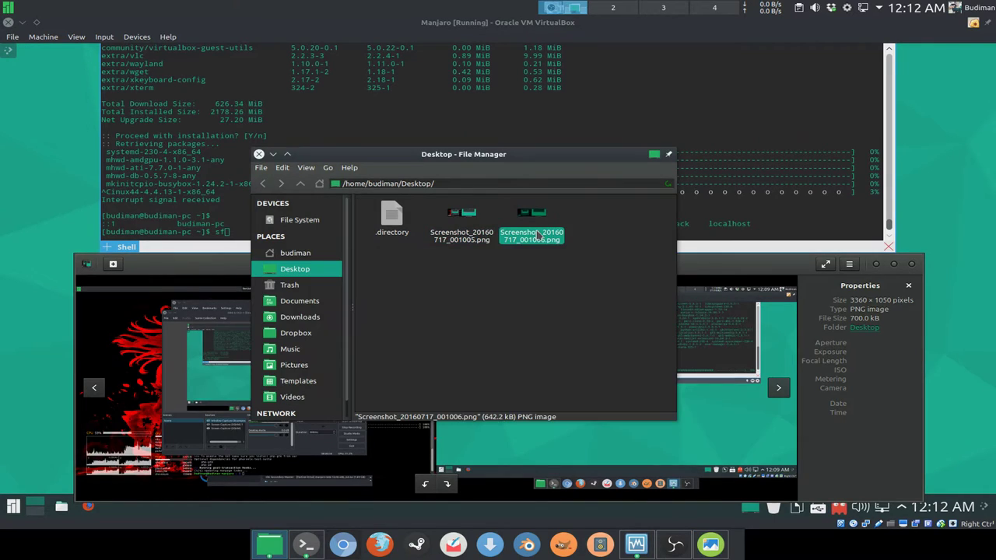
{"action": "right_click", "coordinate": [530, 232]}
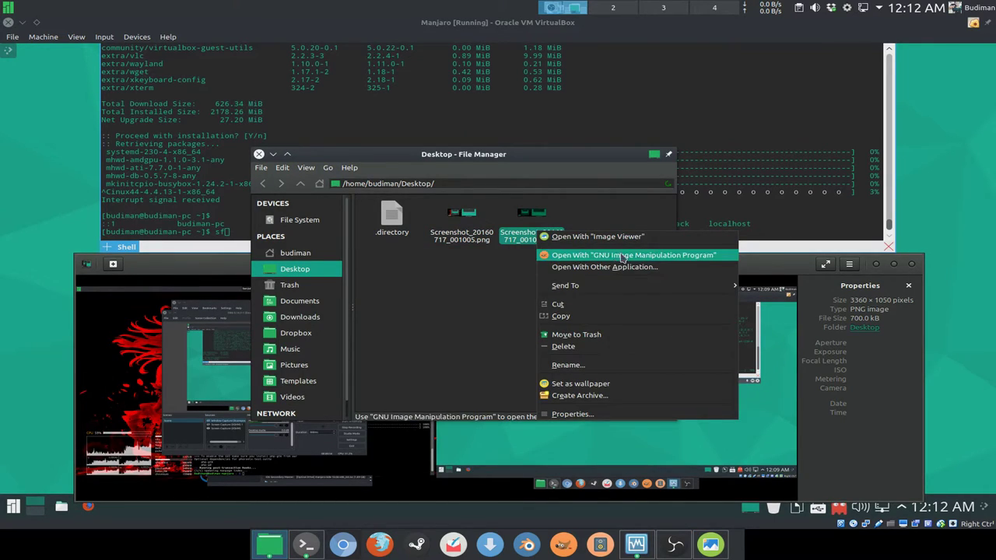
{"action": "mouse_move", "coordinate": [631, 266]}
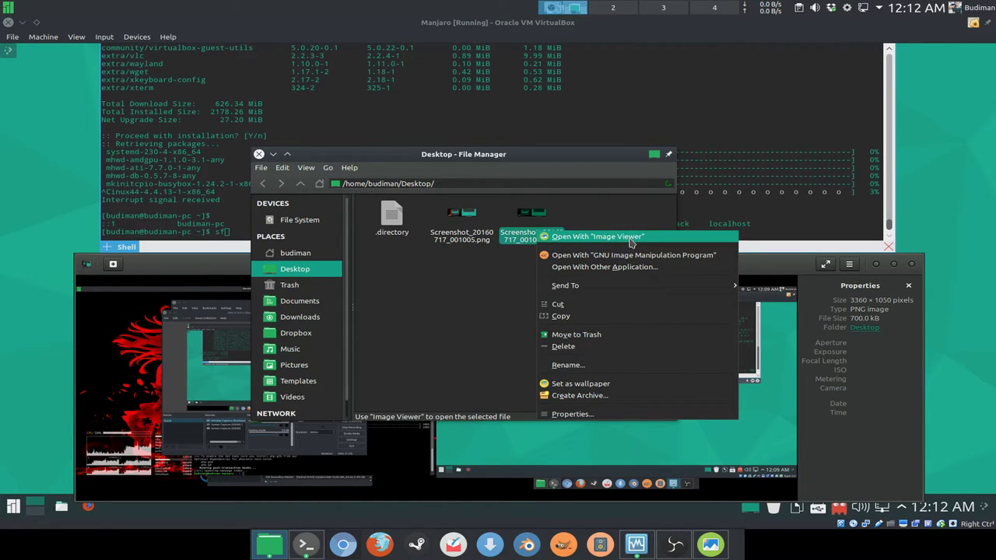
{"action": "mouse_move", "coordinate": [642, 255]}
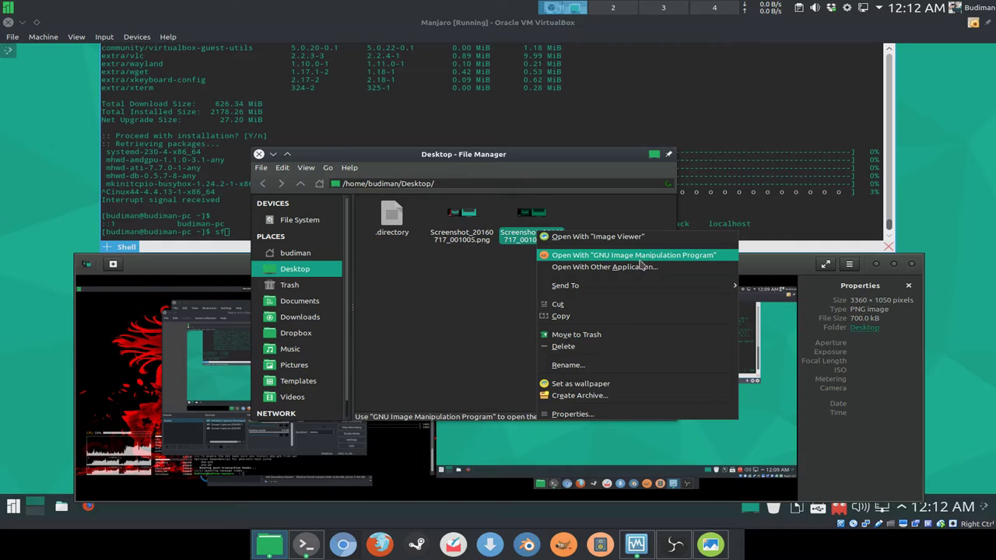
{"action": "left_click", "coordinate": [596, 236]}
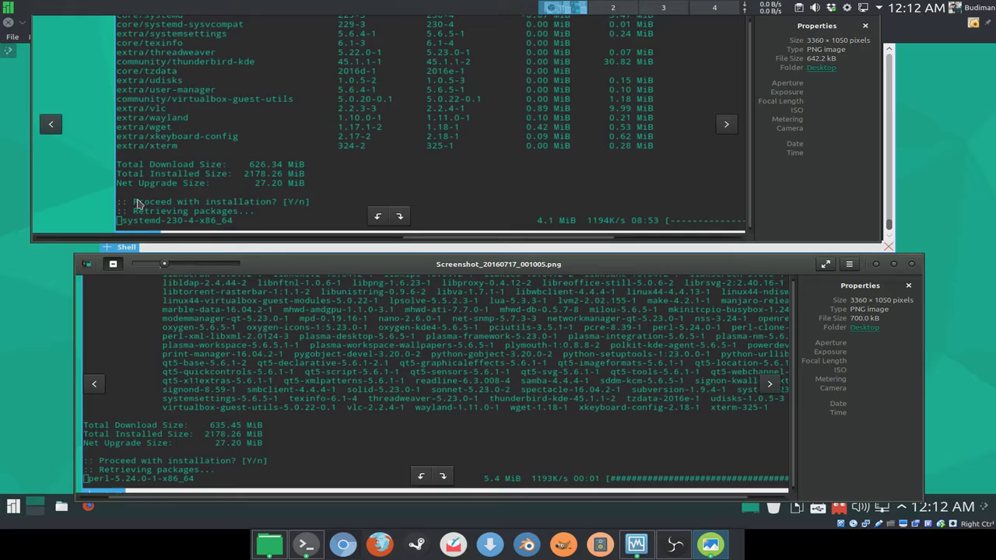
{"action": "mouse_move", "coordinate": [339, 344]}
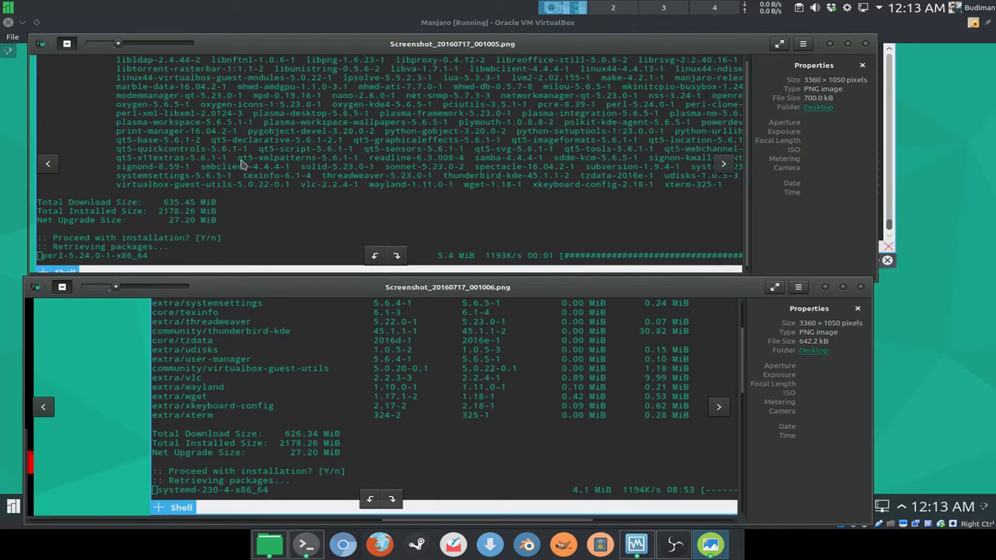
{"action": "mouse_move", "coordinate": [467, 287]}
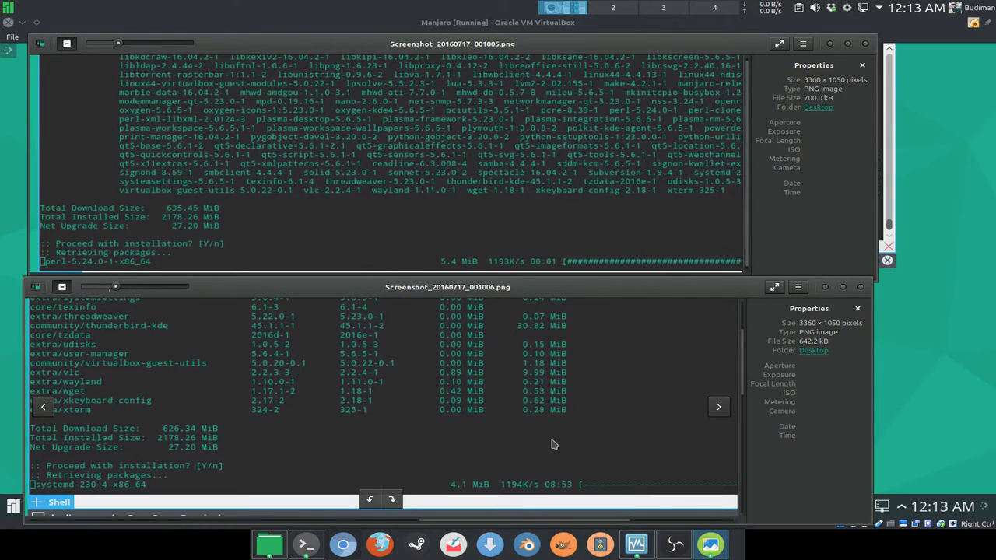
{"action": "mouse_move", "coordinate": [577, 417]}
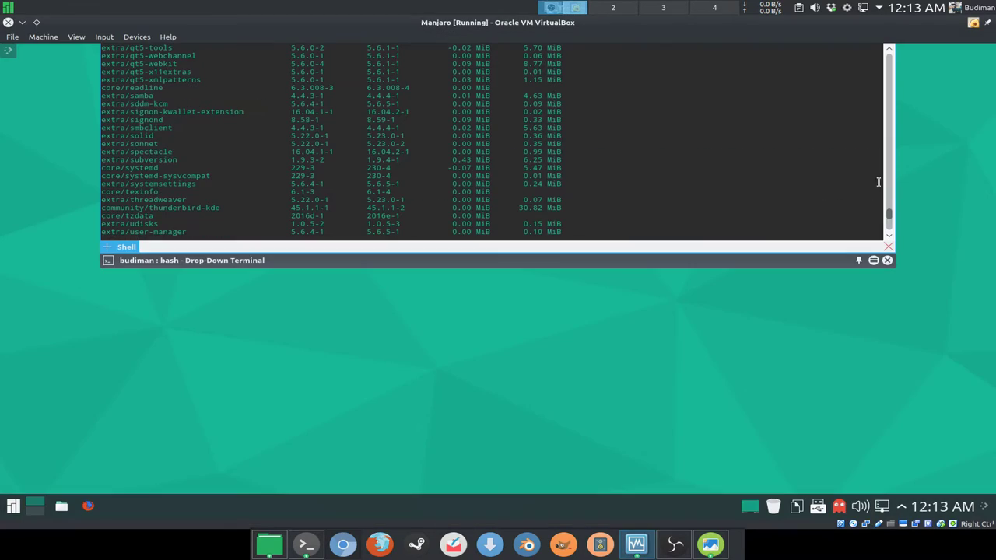
{"action": "scroll", "scroll_direction": "up", "scroll_amount": 3}
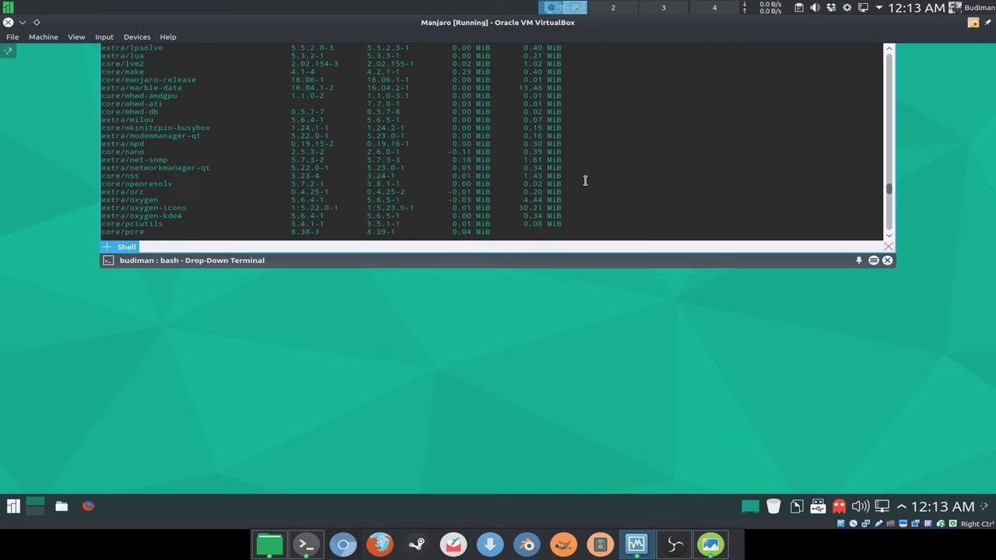
{"action": "scroll", "scroll_direction": "down", "scroll_amount": 3}
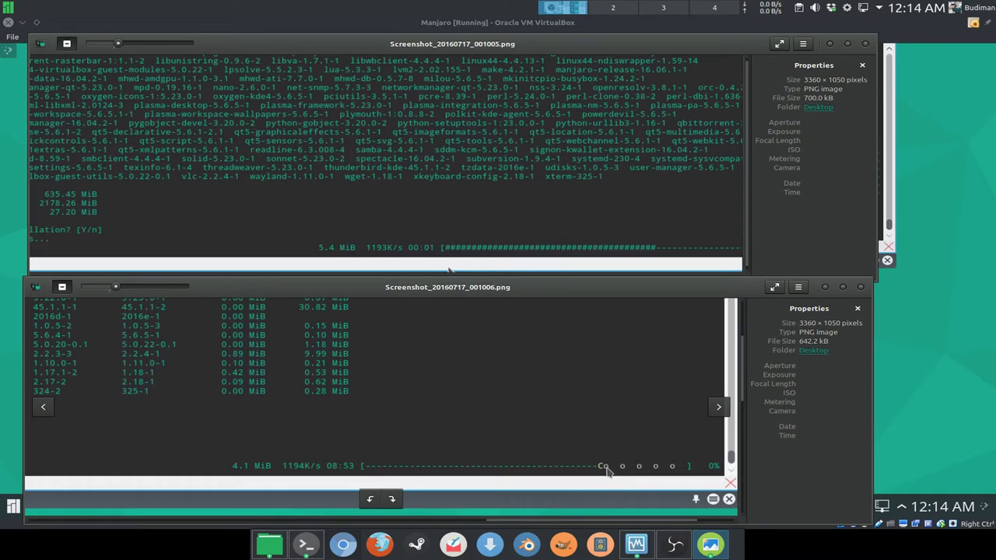
{"action": "mouse_move", "coordinate": [616, 467]}
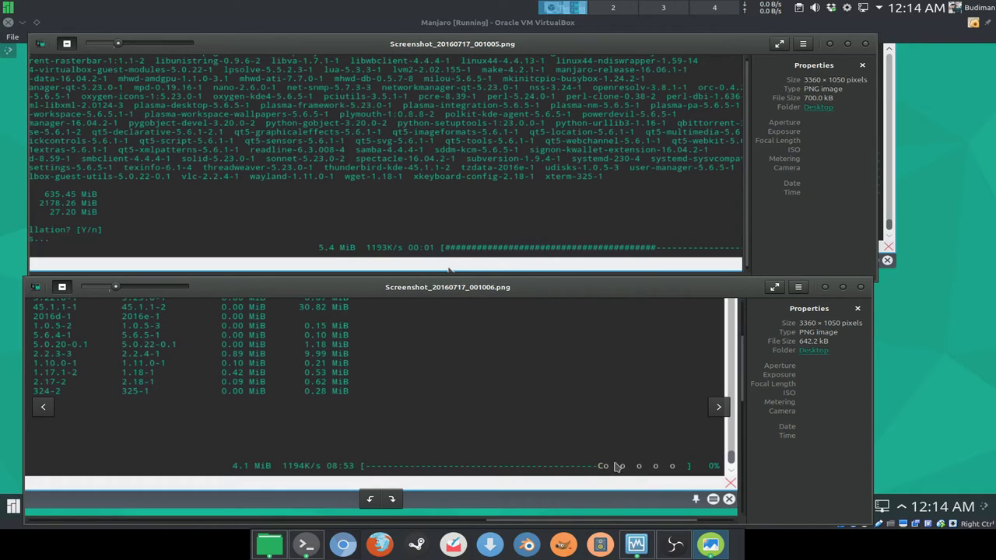
{"action": "mouse_move", "coordinate": [627, 206]}
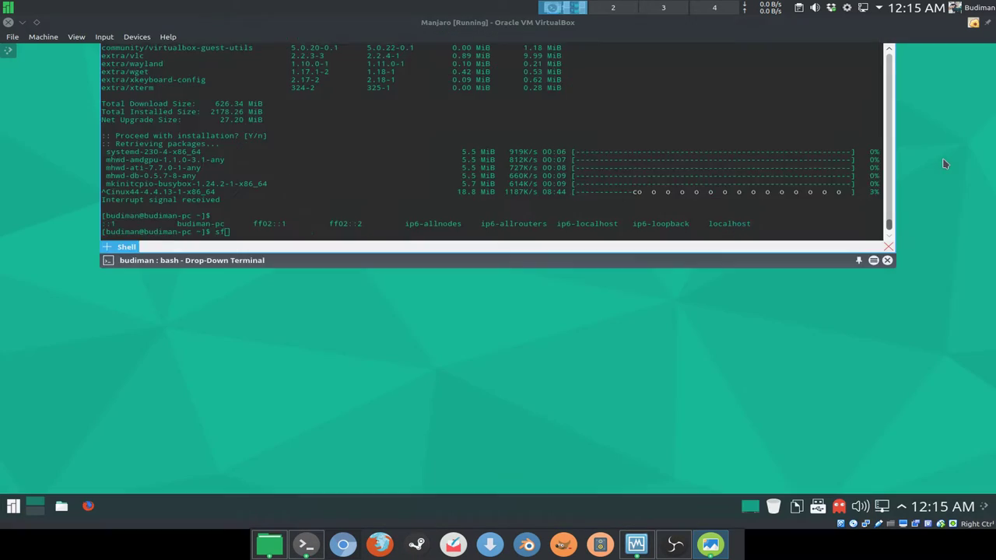
- Rerun sudo pacman -Syu, view pacman.conf's Misc options in nano, then exit nano
{"action": "type", "text": "sudo pacman -Syu"}
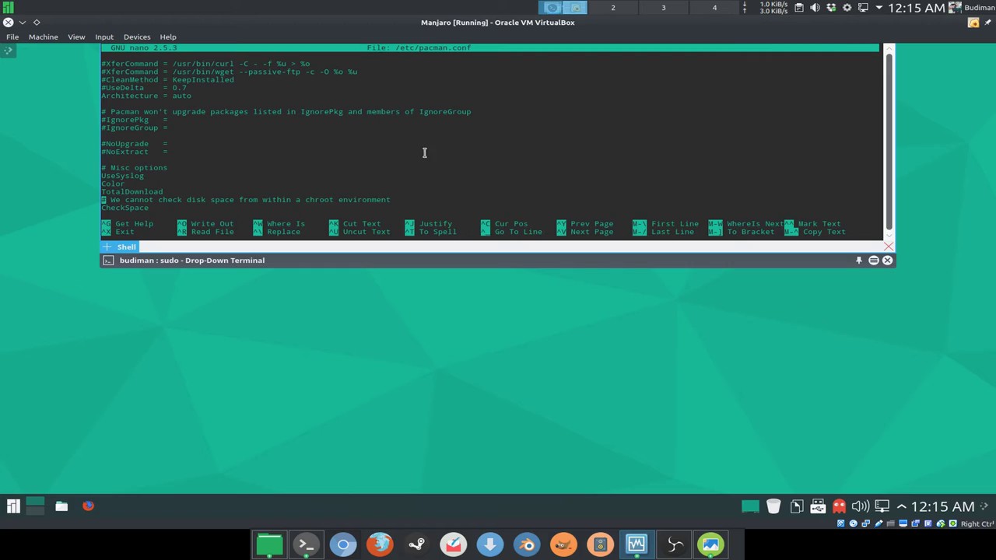
{"action": "scroll", "scroll_direction": "down", "scroll_amount": 3}
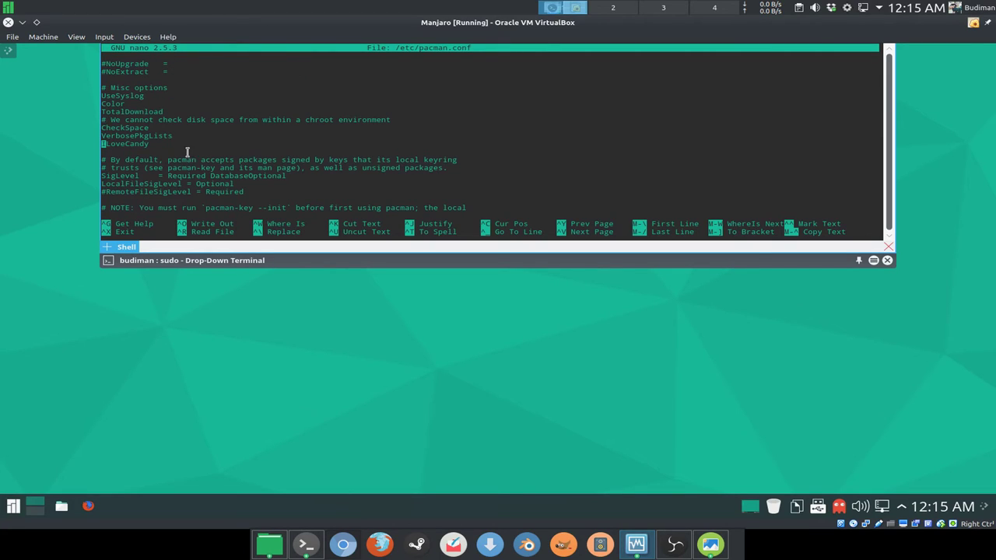
{"action": "mouse_move", "coordinate": [627, 409]}
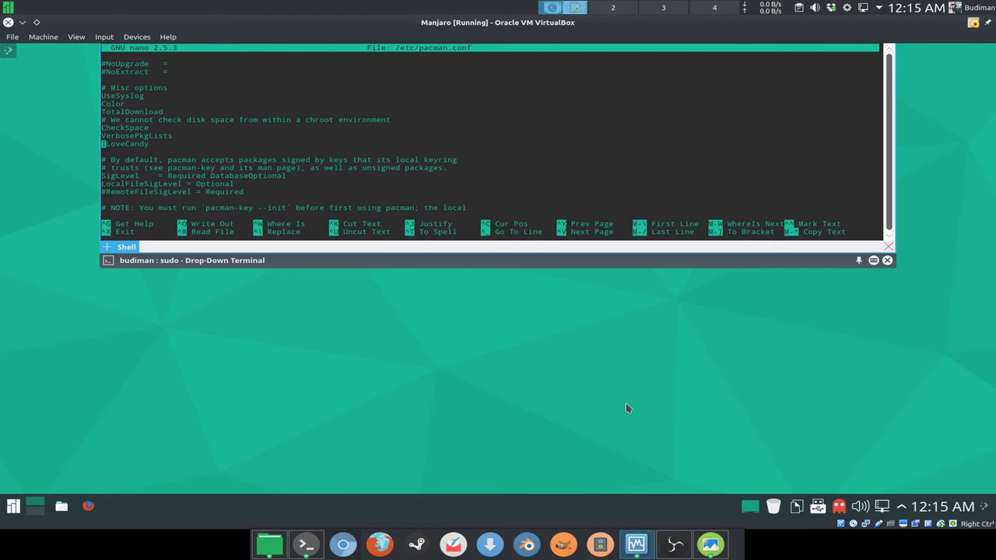
{"action": "key", "text": "ctrl+x"}
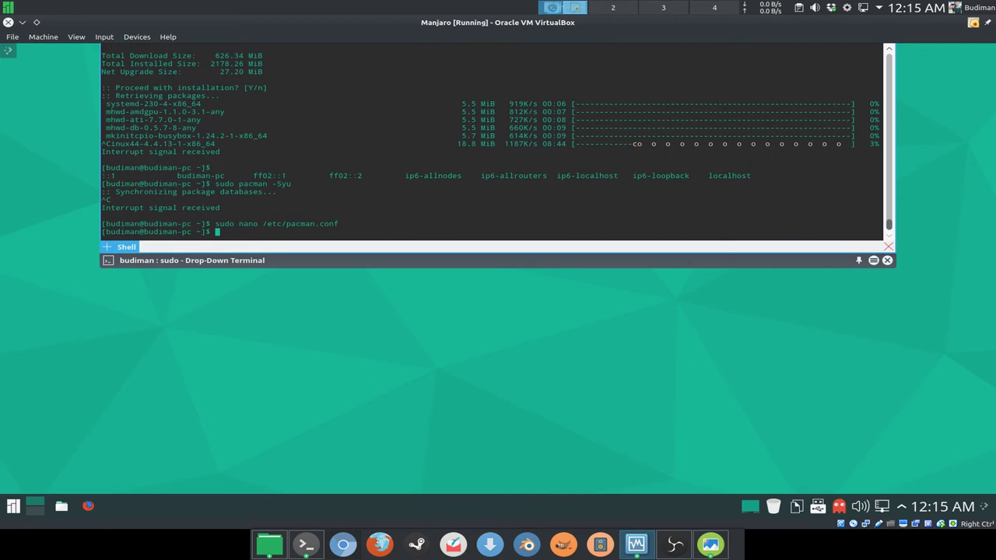
- Run sudo pacman -S chromium, review the verbose package table, and cancel at Y/n
{"action": "type", "text": "sudo"}
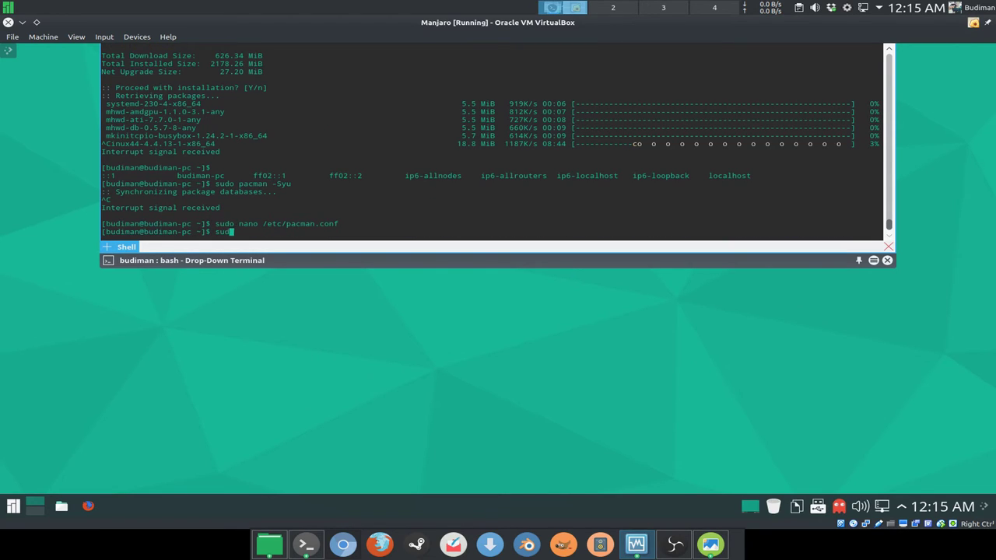
{"action": "type", "text": "pacman -"}
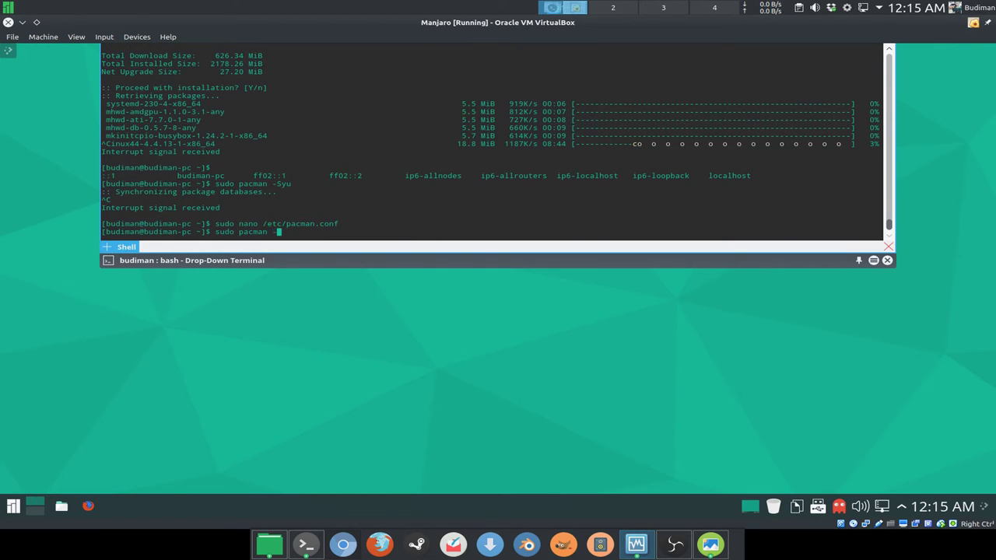
{"action": "type", "text": "S"}
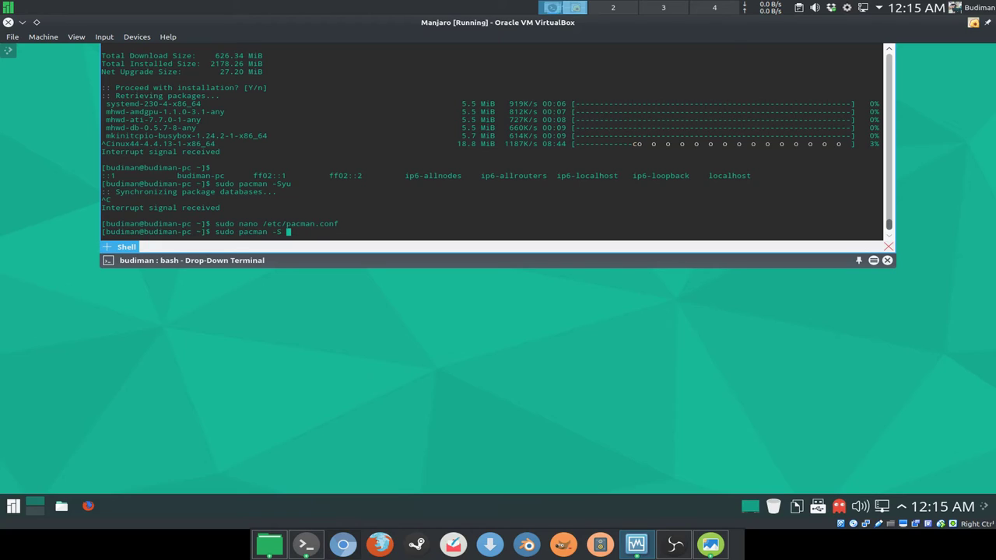
{"action": "type", "text": "chromium"}
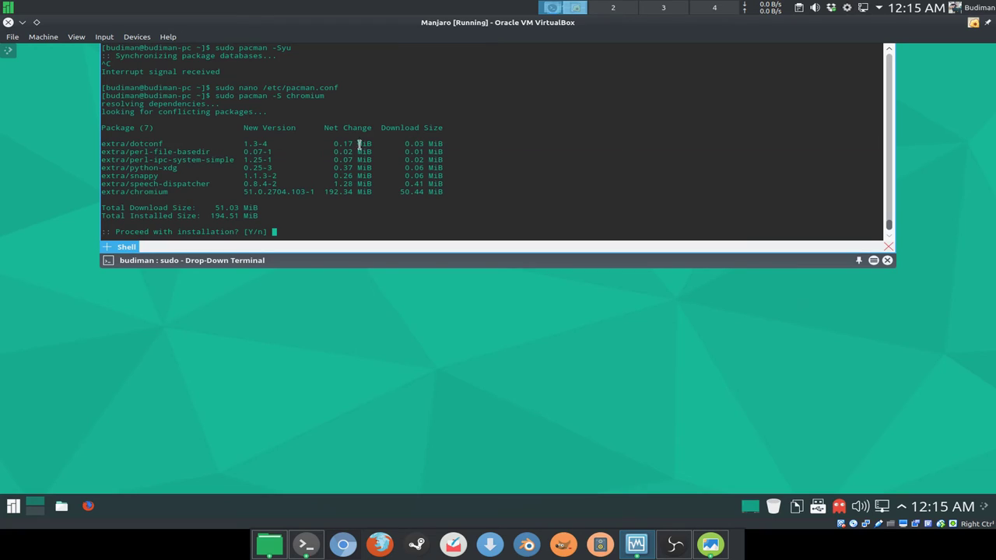
{"action": "mouse_move", "coordinate": [362, 207]}
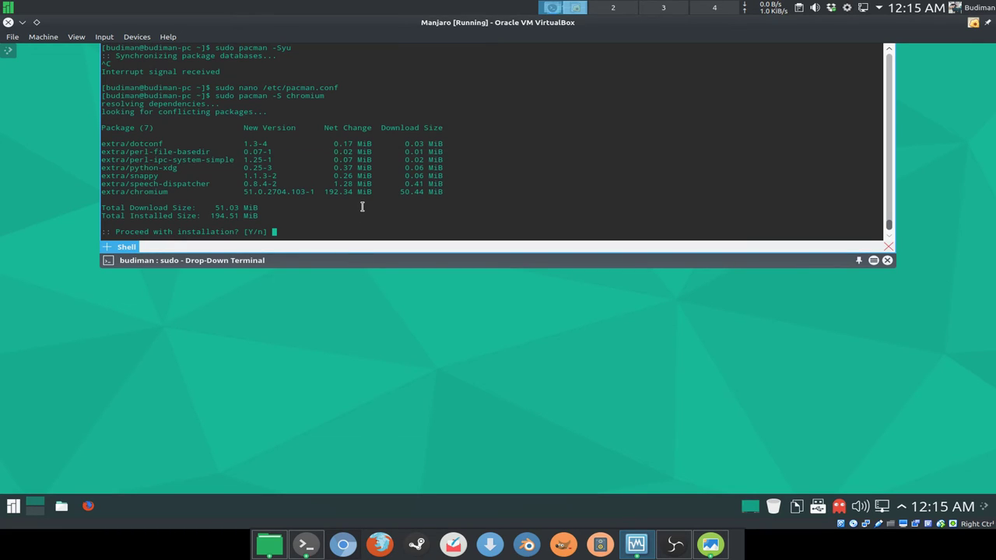
{"action": "key", "text": "ctrl+c"}
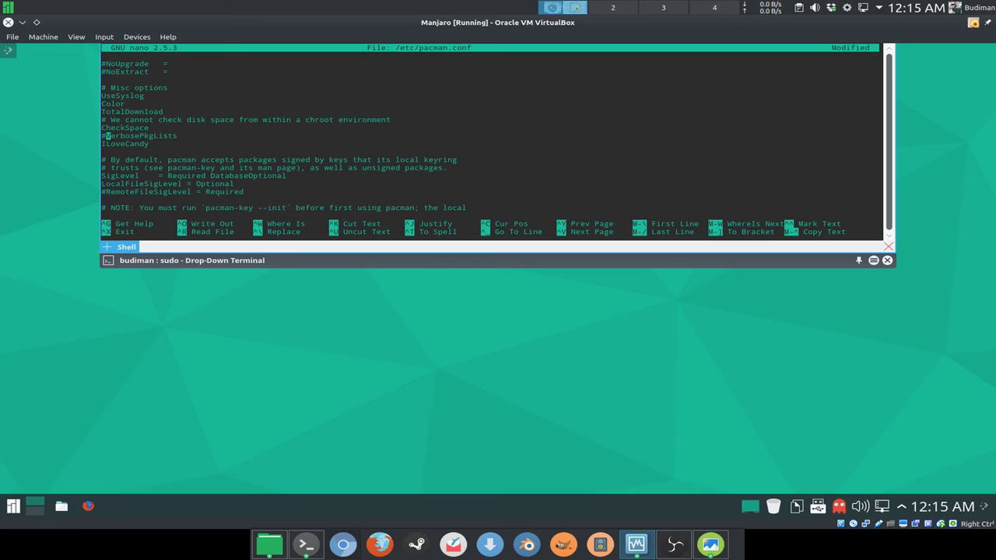
- Exit nano after commenting out VerbosePkgLists in pacman.conf
{"action": "key", "text": "ctrl+x"}
{"action": "type", "text": "sudo pacman -S chromium"}
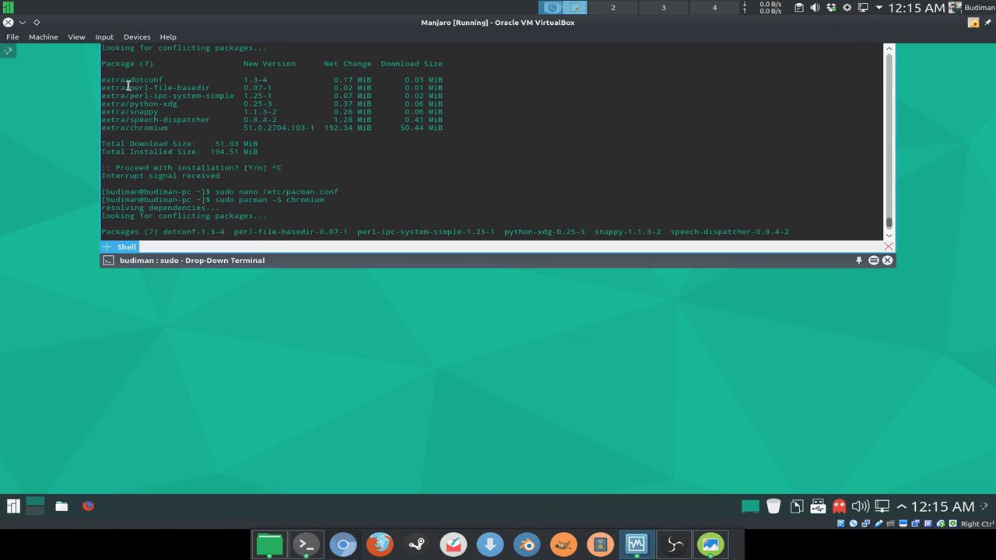
{"action": "left_click_drag", "start_coordinate": [112, 79], "coordinate": [446, 127]}
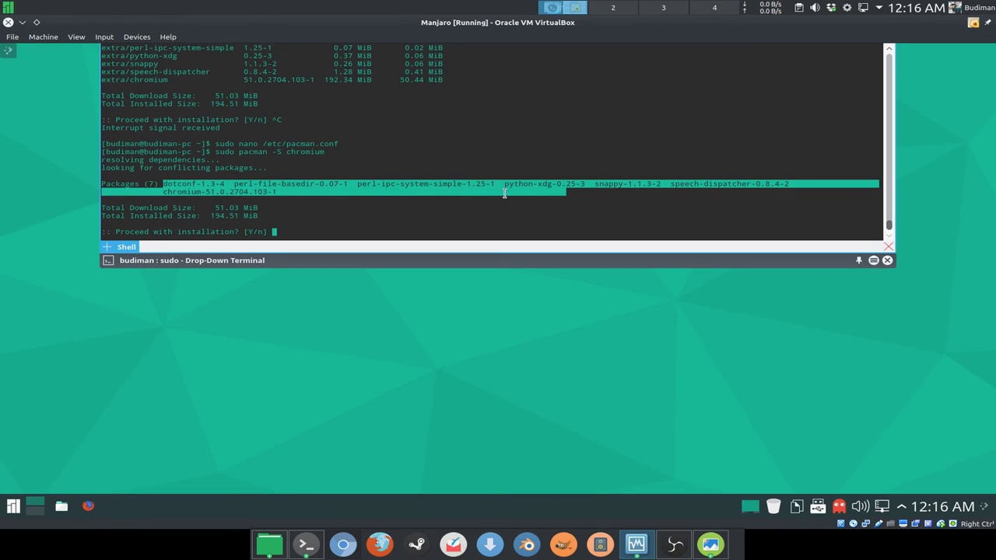
{"action": "mouse_move", "coordinate": [336, 195]}
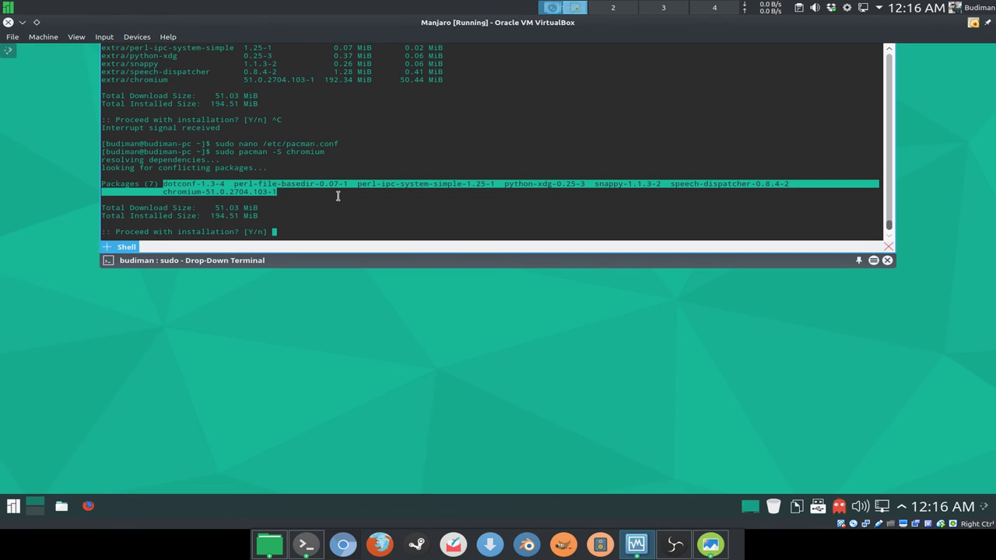
{"action": "mouse_move", "coordinate": [421, 191]}
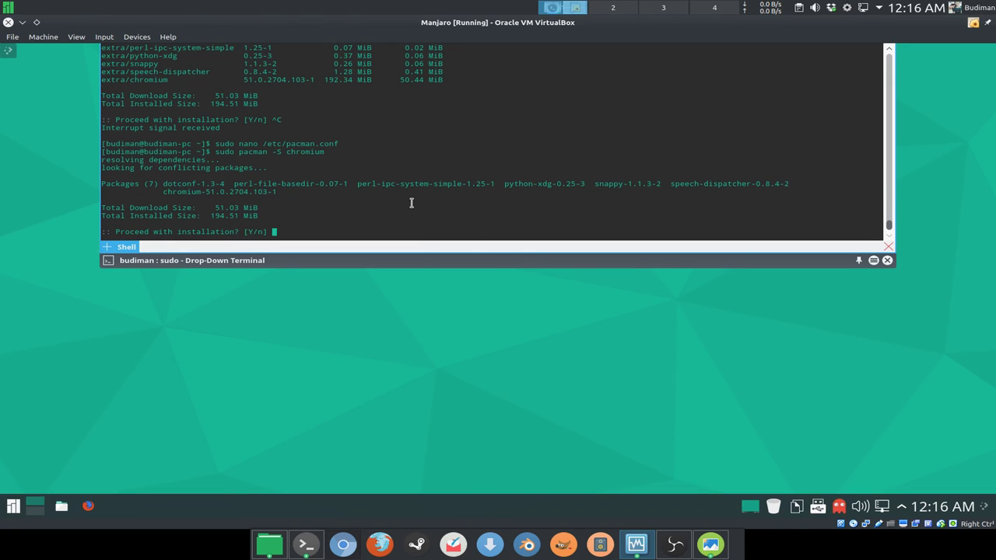
{"action": "mouse_move", "coordinate": [423, 196]}
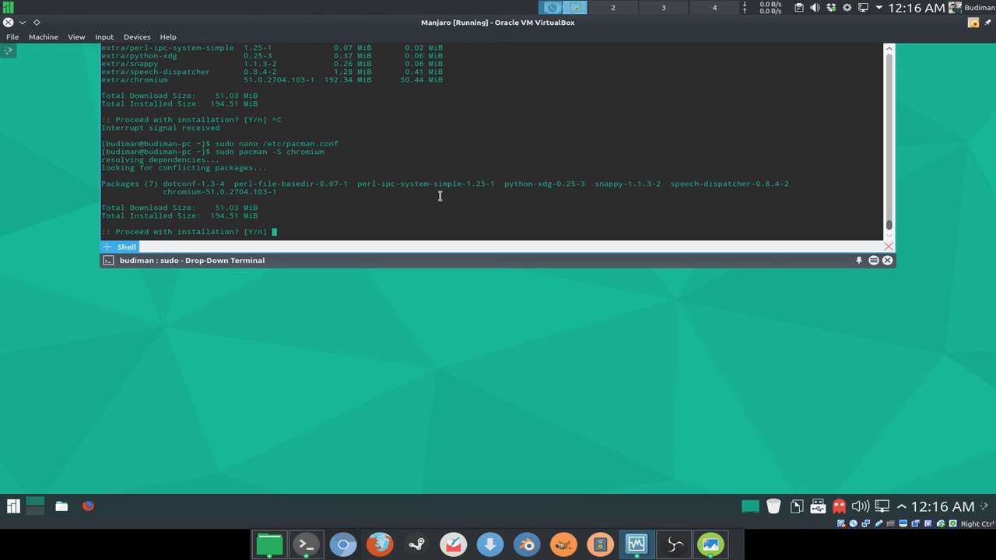
{"action": "mouse_move", "coordinate": [447, 196]}
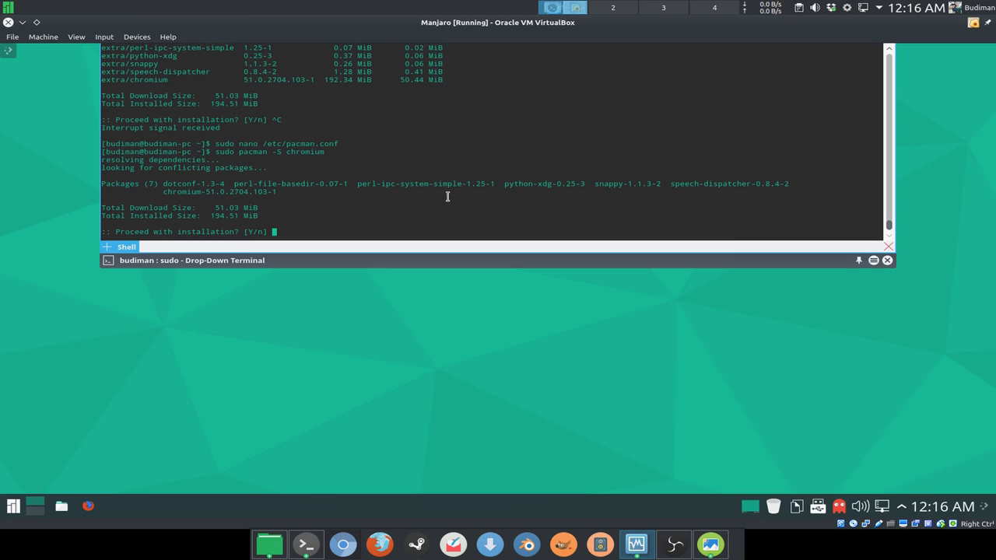
{"action": "mouse_move", "coordinate": [453, 195]}
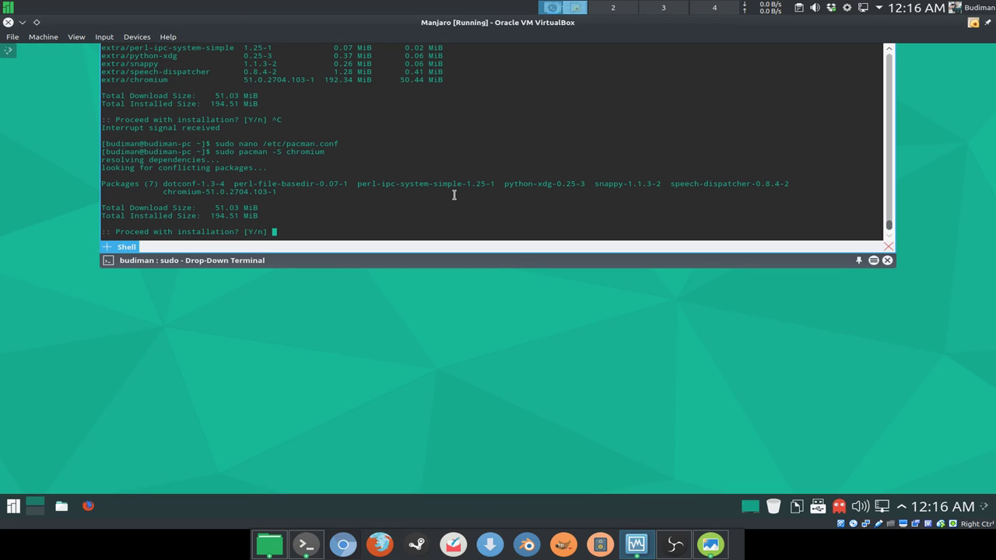
{"action": "mouse_move", "coordinate": [424, 208]}
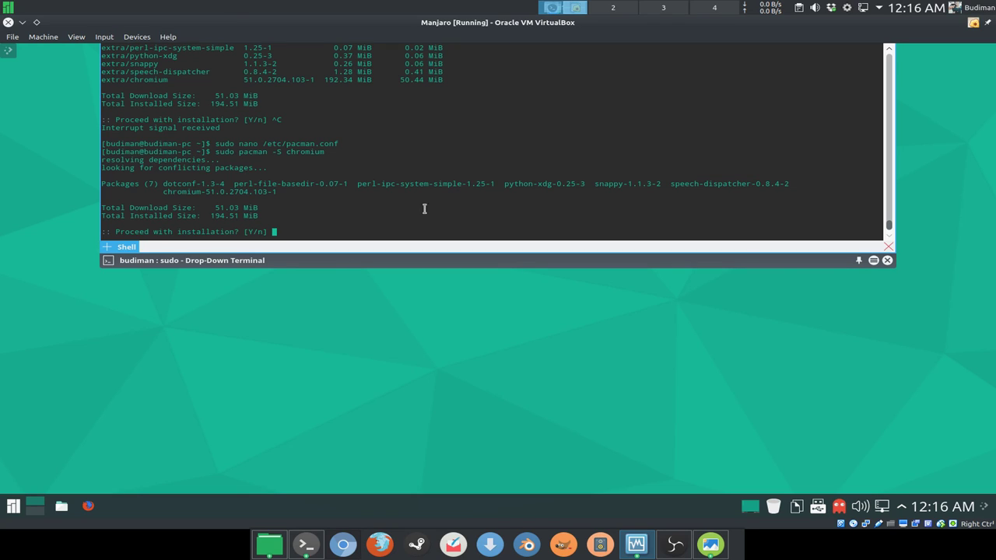